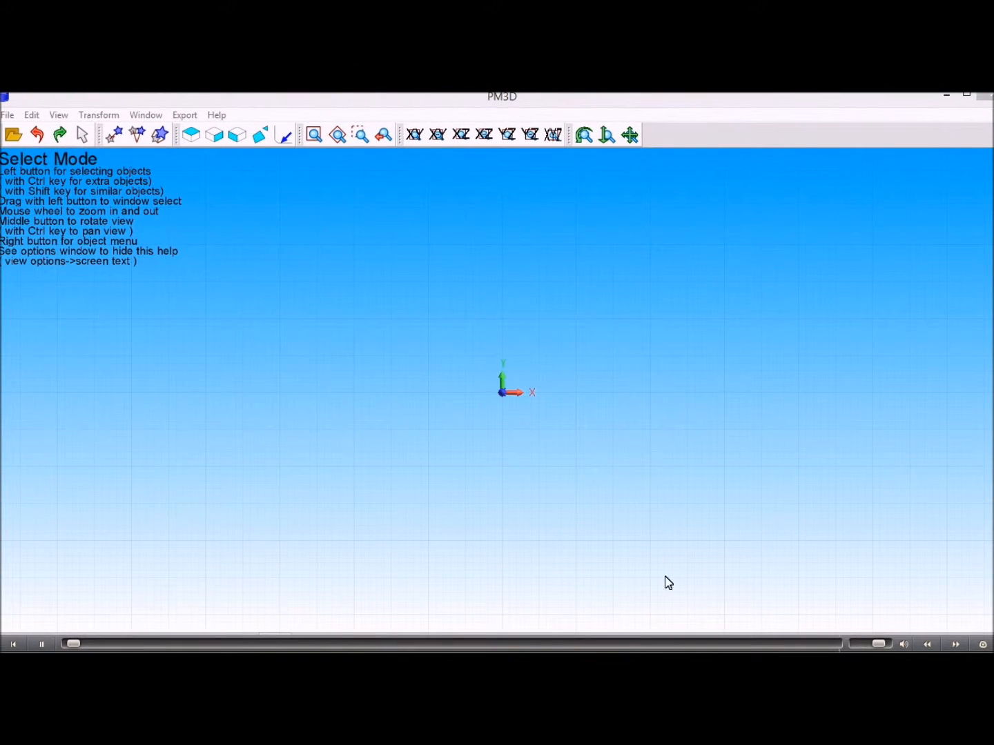
mouse_move(400, 440)
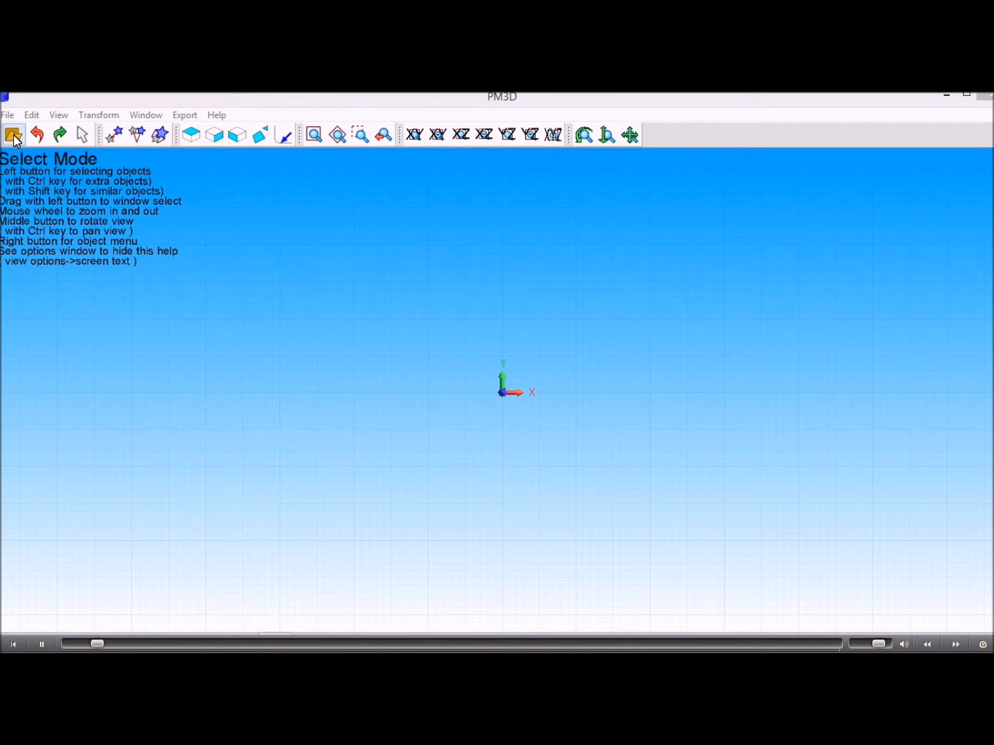
Step: Open 'BlackHawk hawk only.STEP' from the C: Users Dropbox folder
click(13, 135)
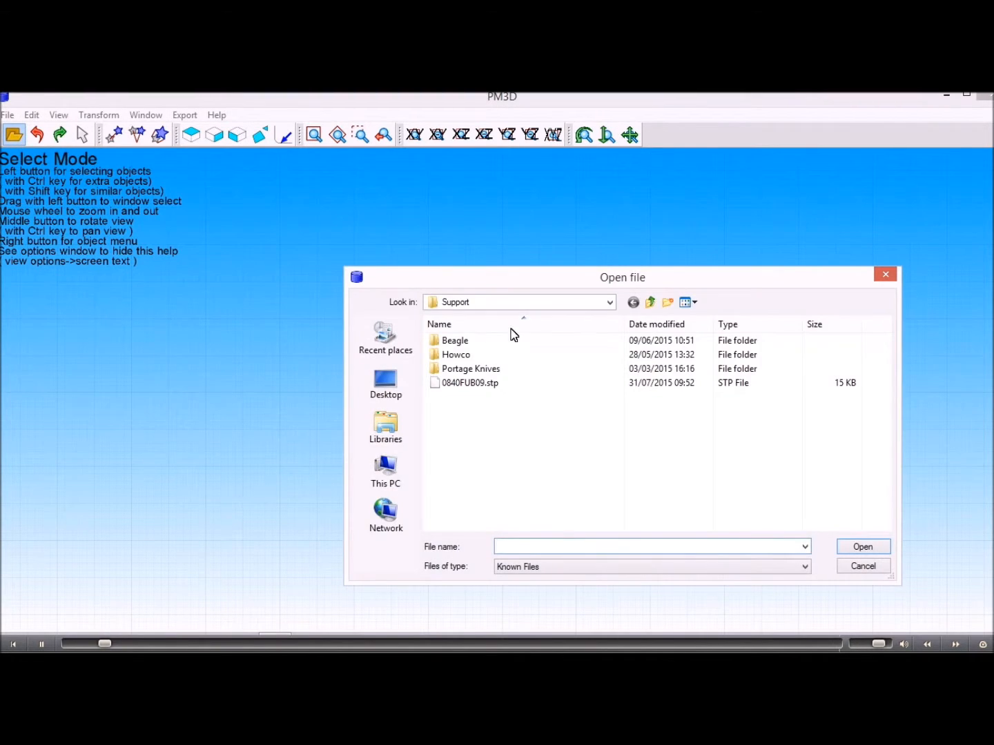
click(608, 302)
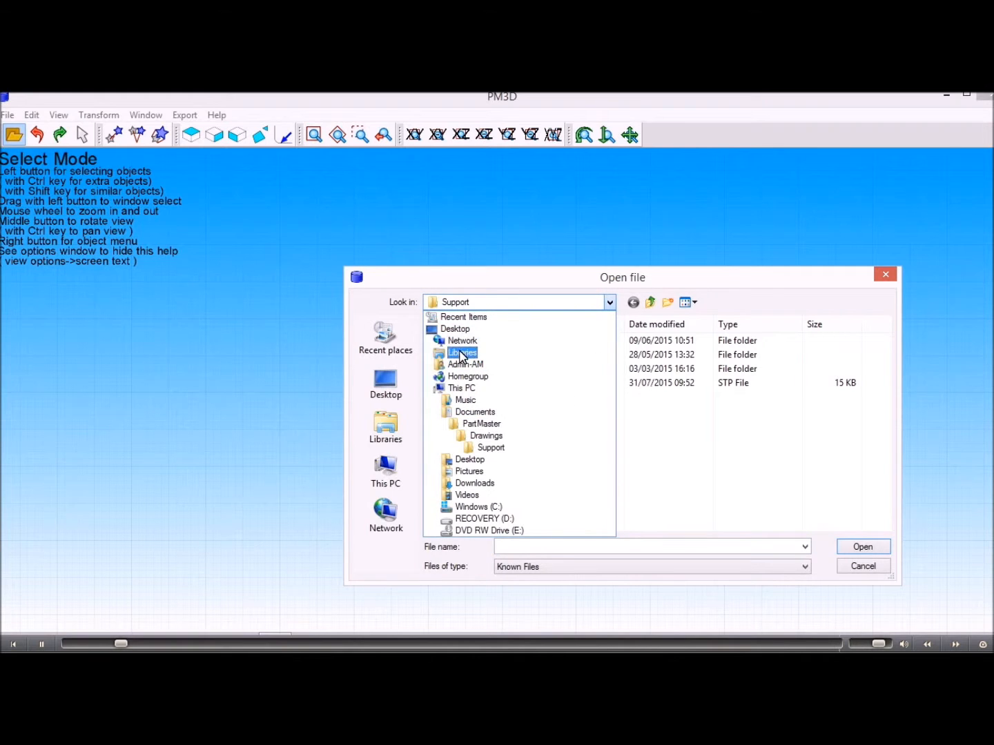
click(479, 507)
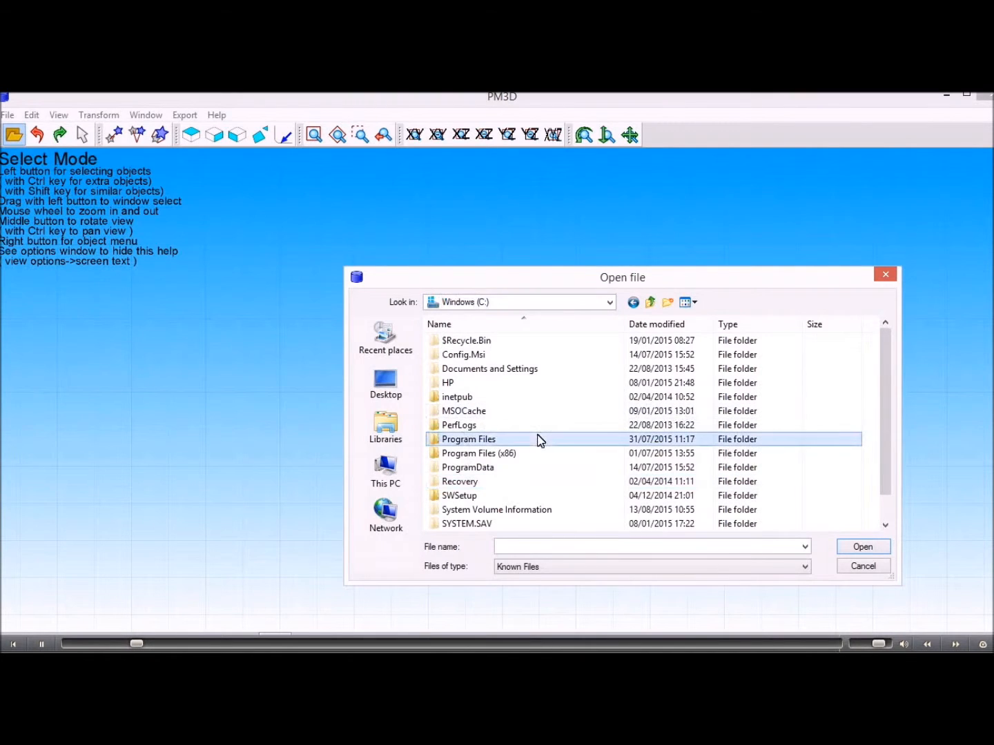
scroll(down, 3)
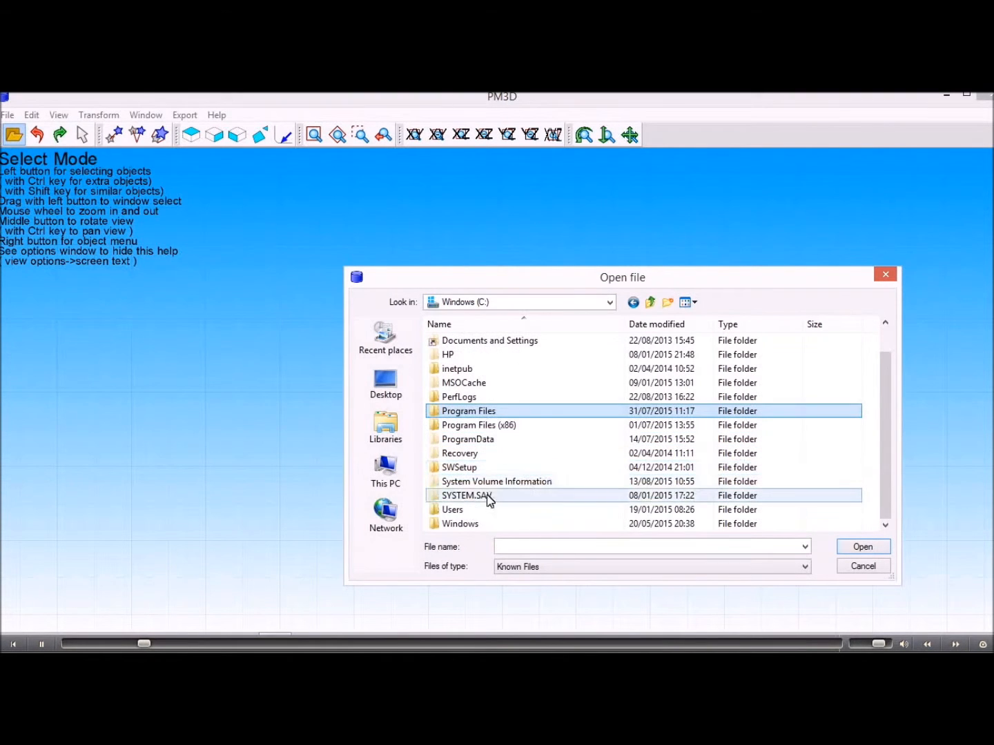
double_click(453, 509)
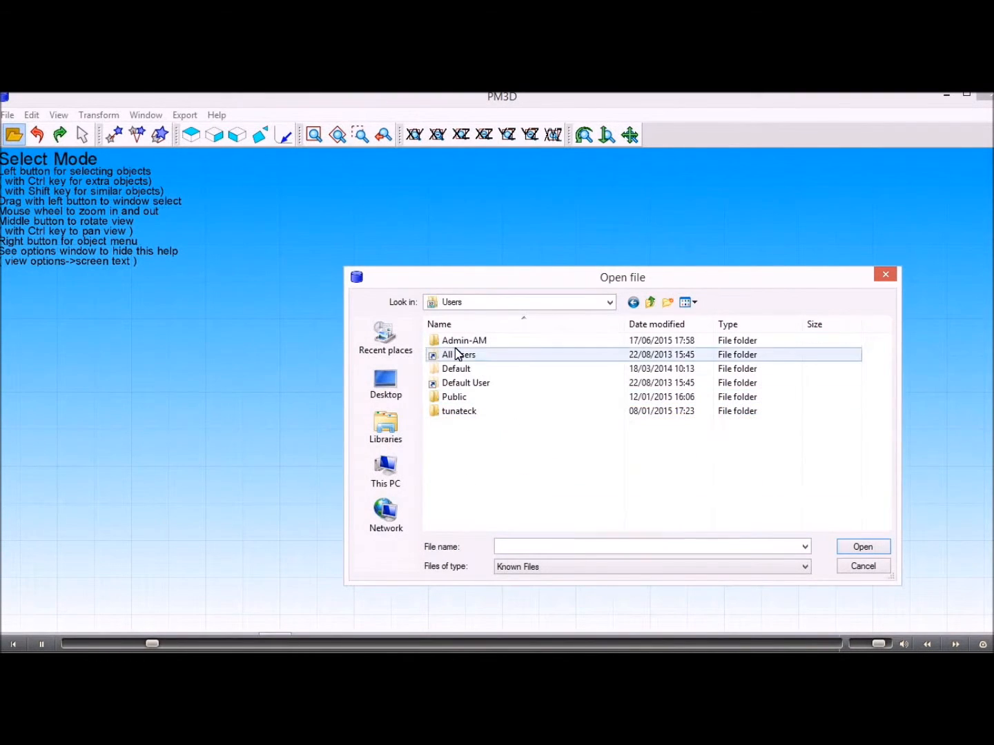
double_click(464, 339)
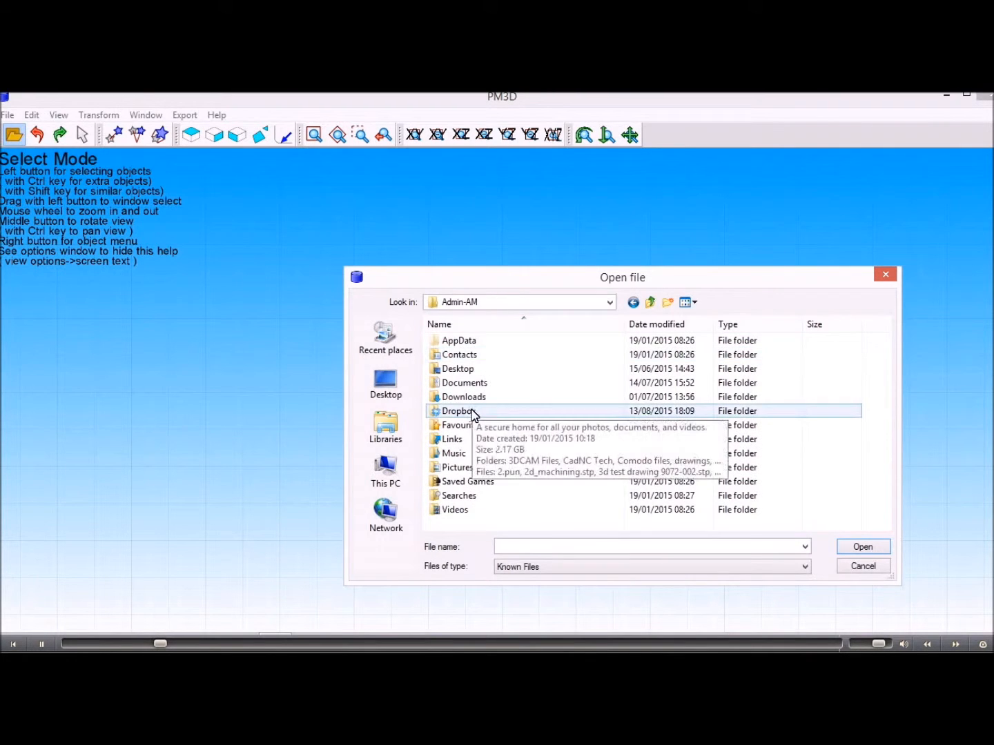
double_click(456, 411)
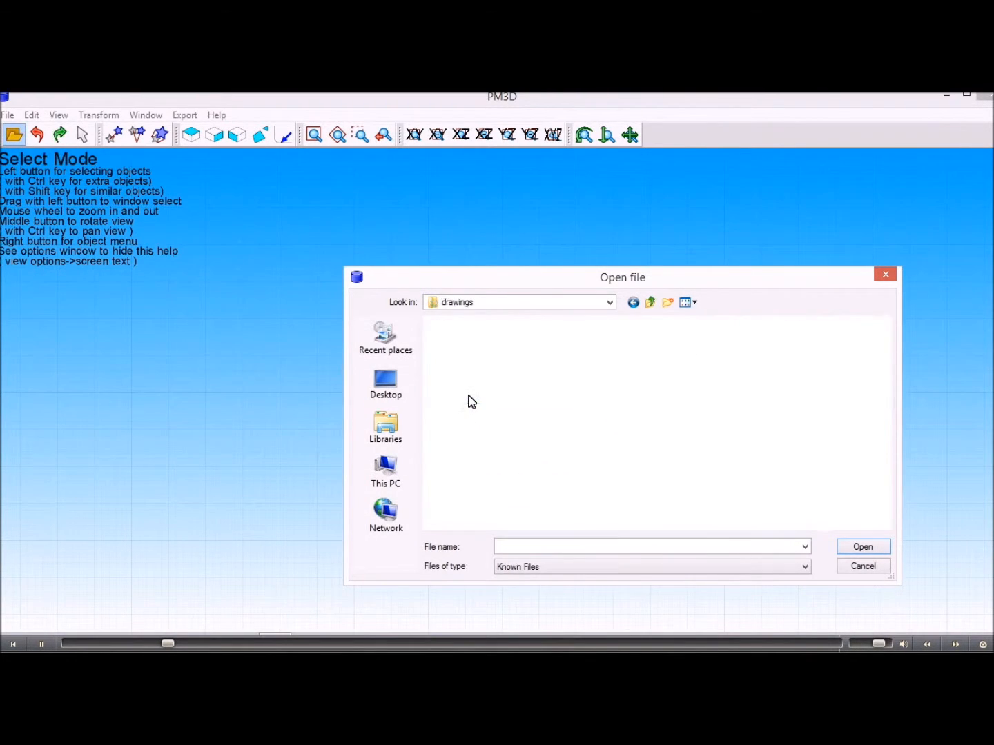
click(497, 340)
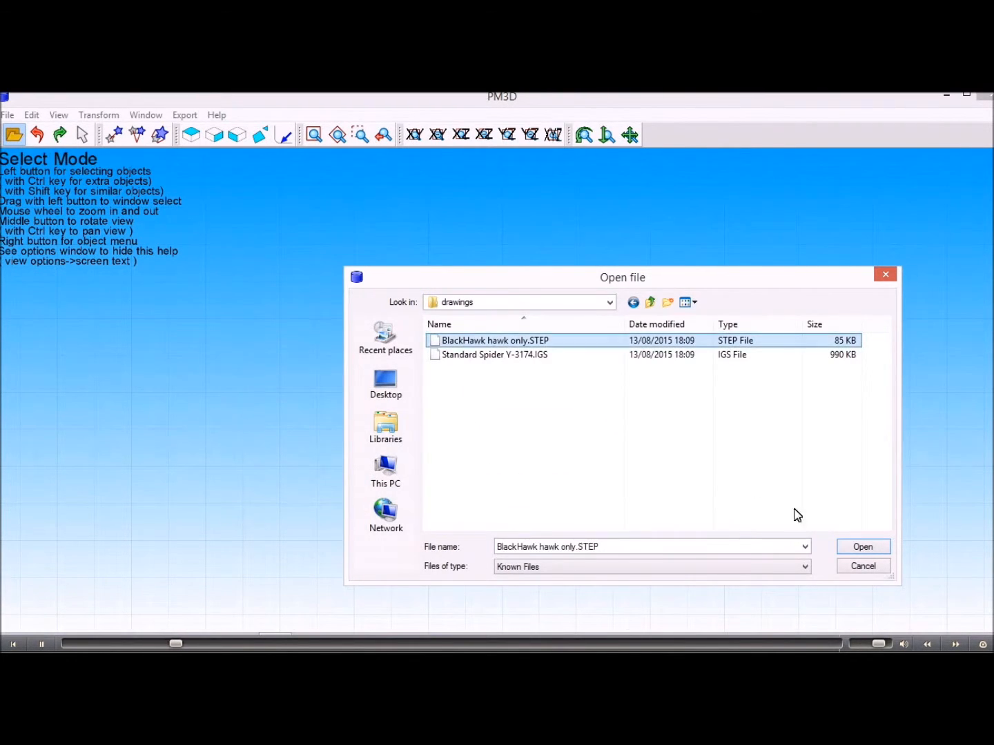
click(862, 547)
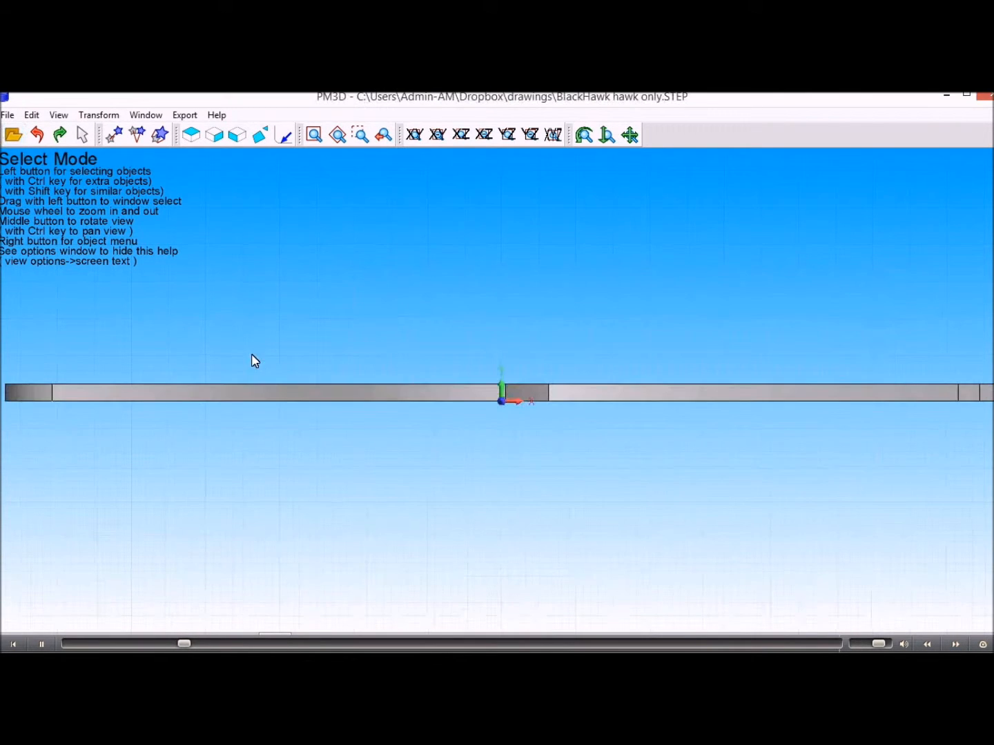
Step: Switch to the isometric view to reveal the hawk's curved three-pronged shape
click(552, 134)
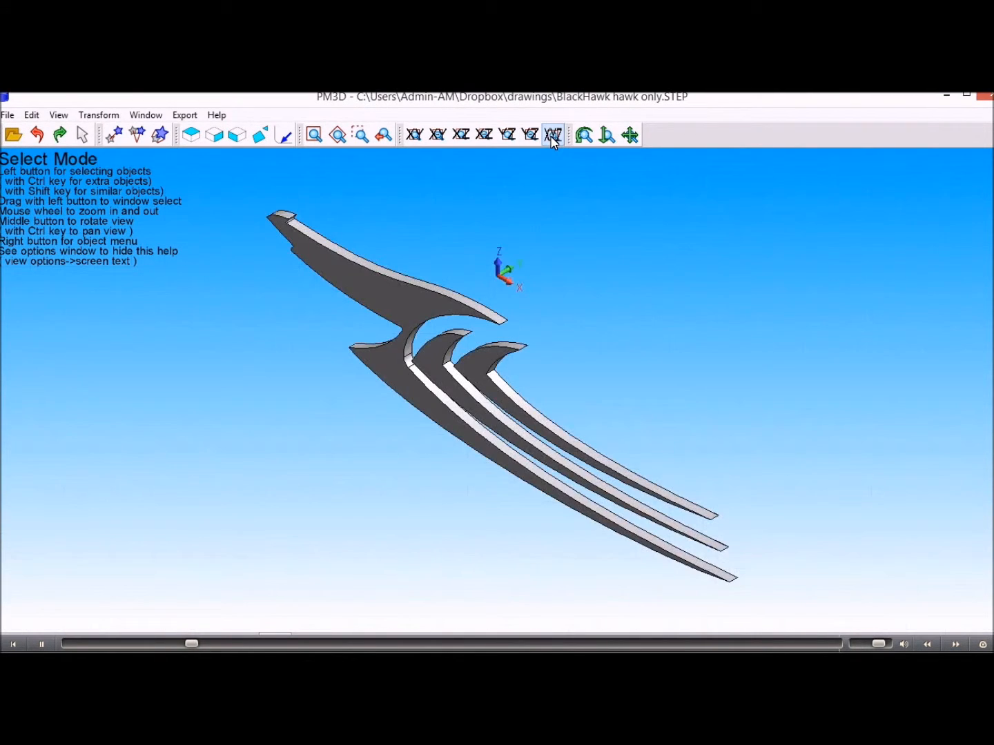
click(552, 135)
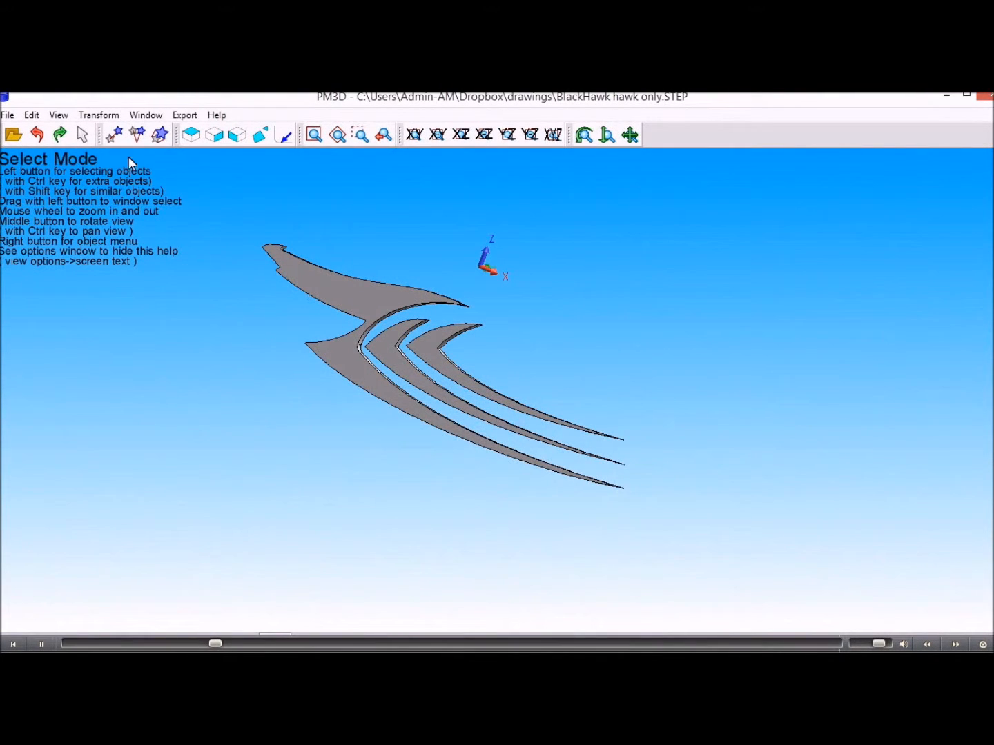
Step: Rotate the hawk 90 degrees in the XZ plane and view it isometrically
click(136, 134)
text(90)
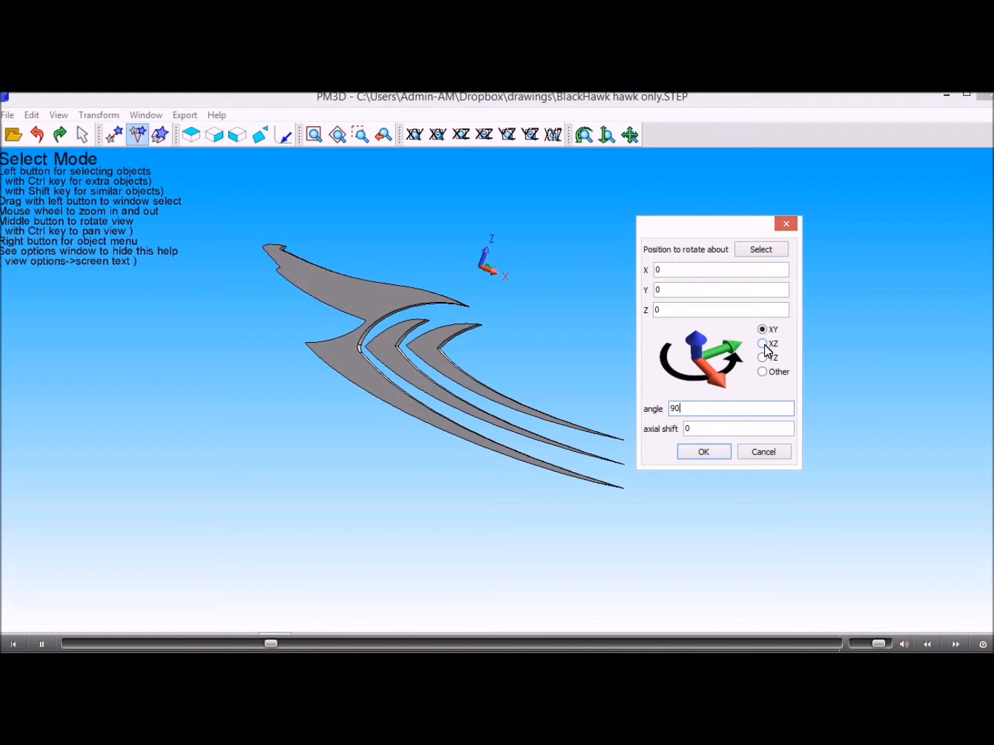
click(762, 343)
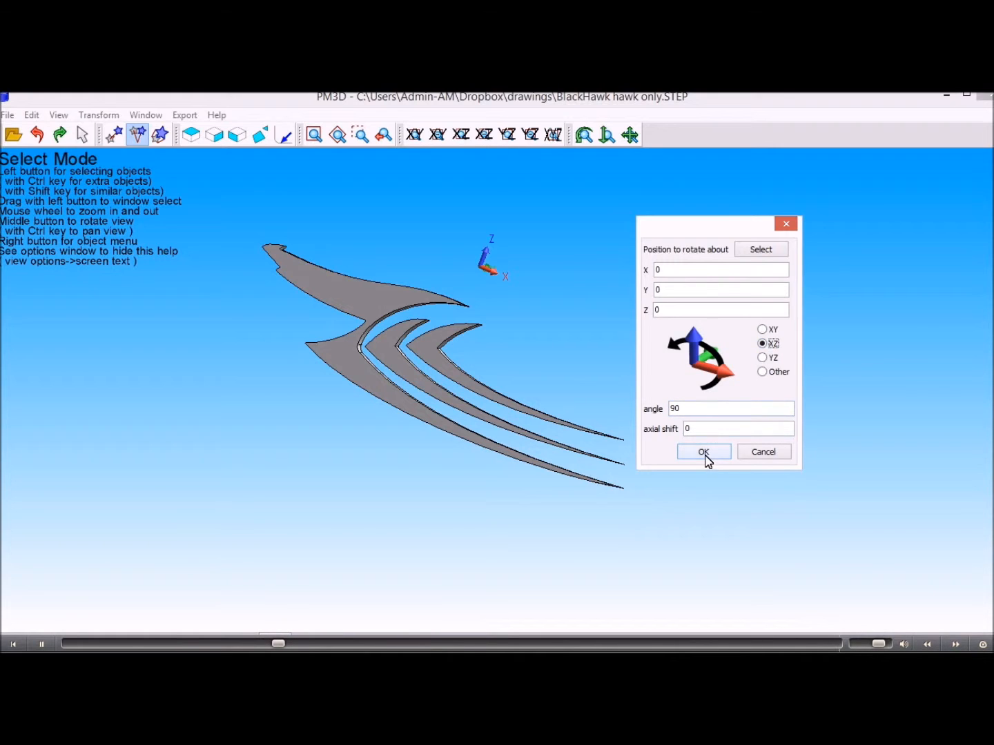
click(702, 451)
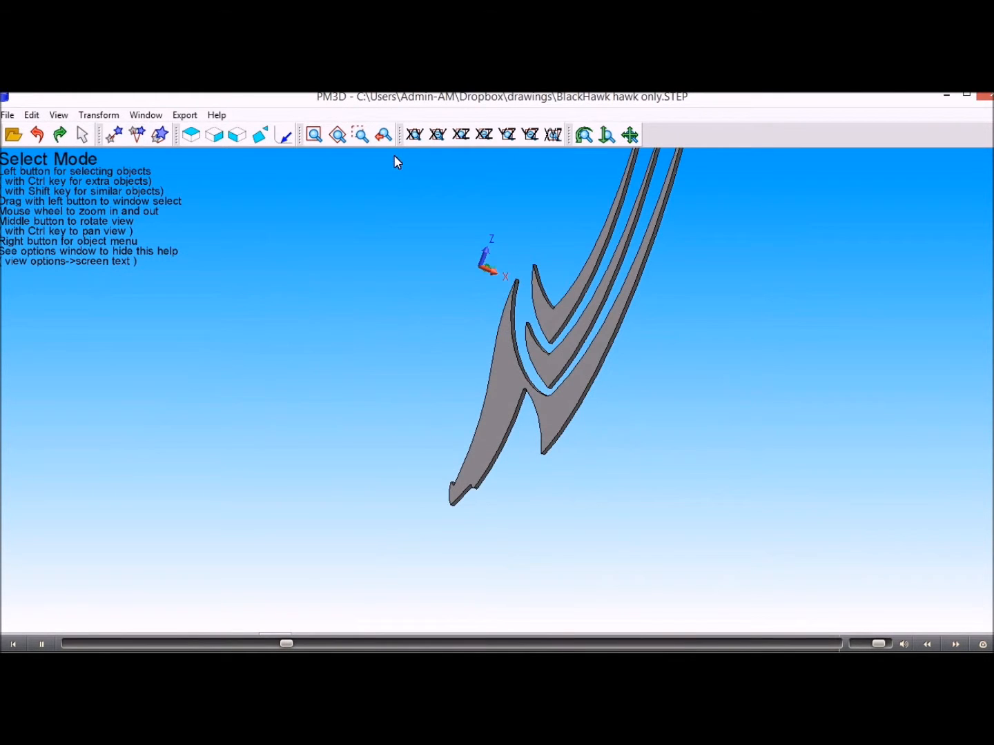
click(552, 135)
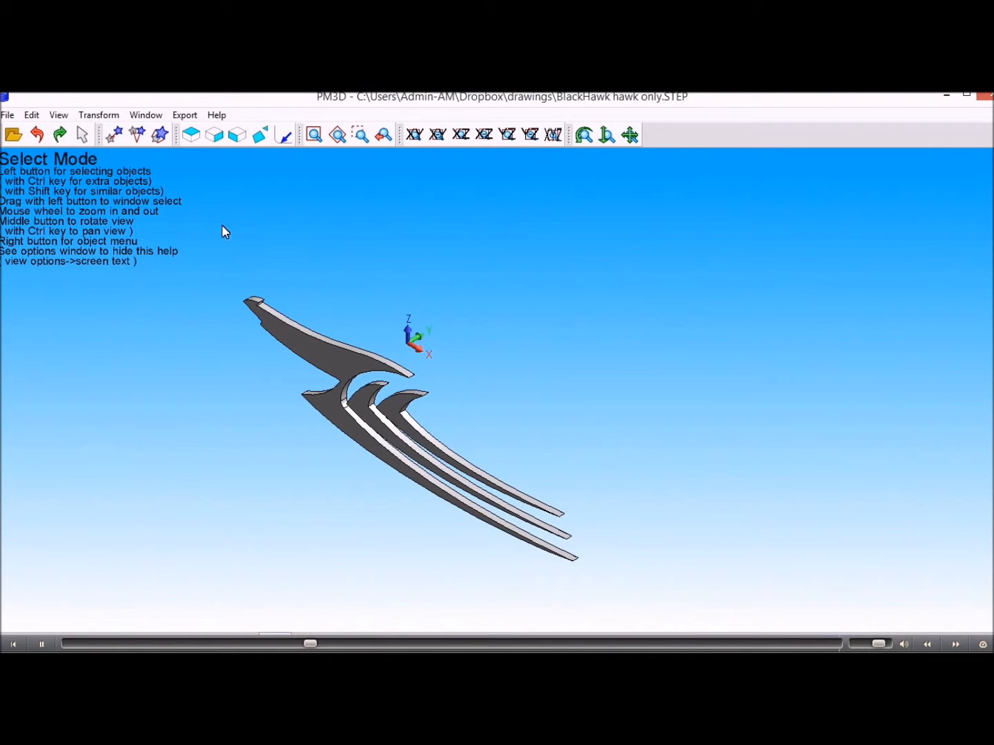
Step: Rotate the hawk 90 degrees in the YZ plane and view it from above (XY)
click(136, 135)
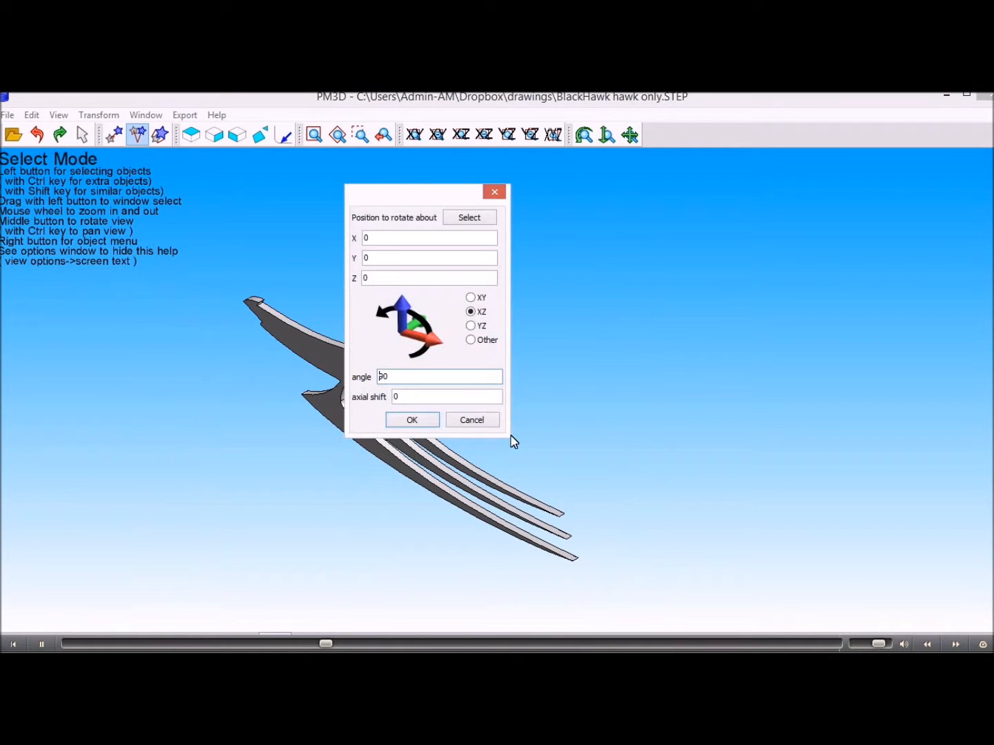
click(469, 325)
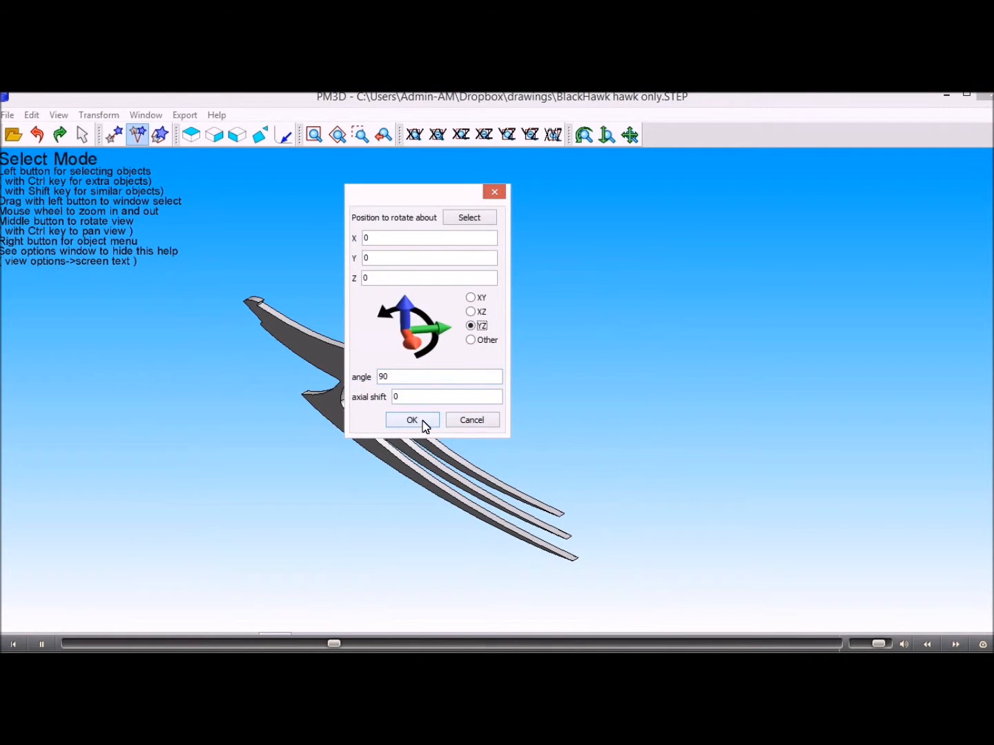
click(411, 420)
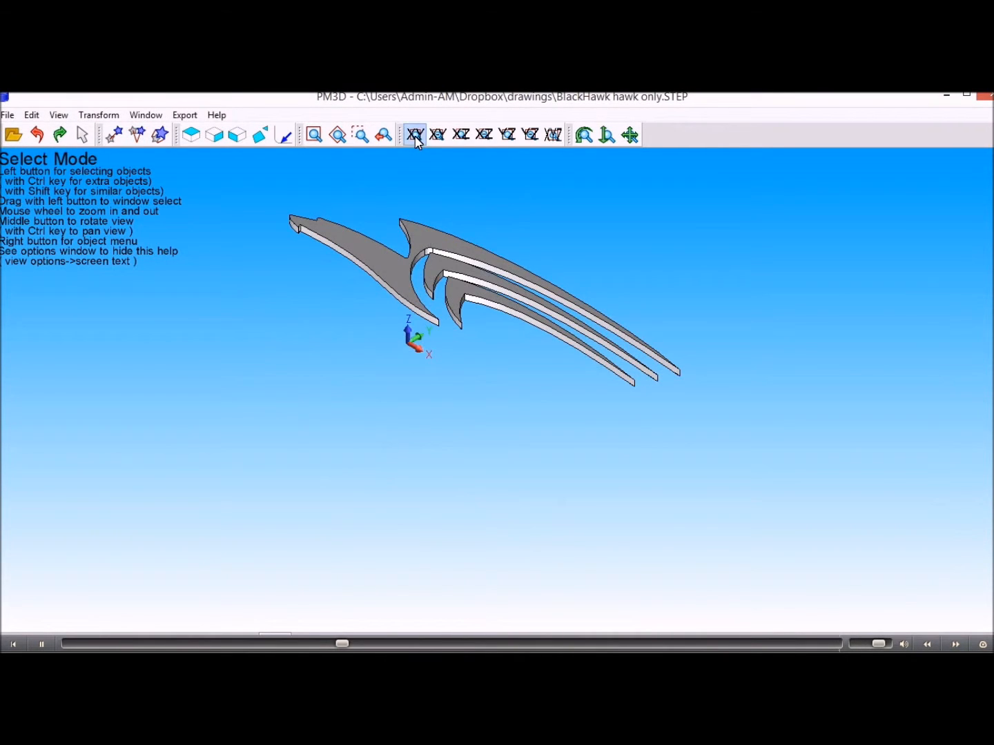
click(414, 134)
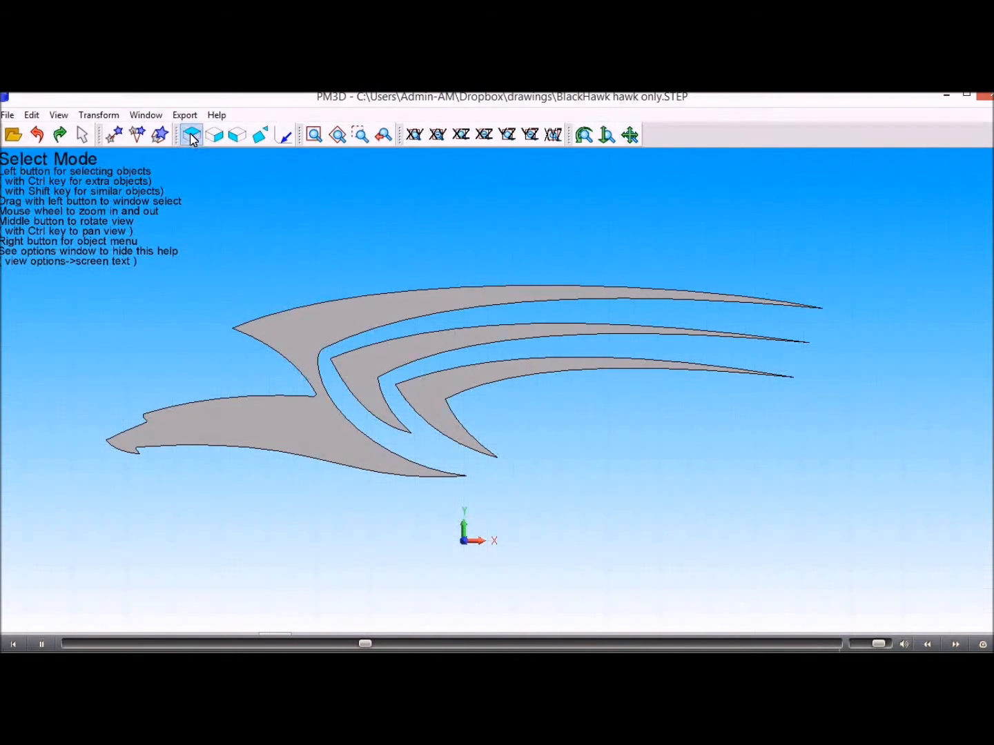
Step: Export the hawk in inches as PartMaster CAM Milling file 'BlackHawk hawk only.cnc'
click(184, 114)
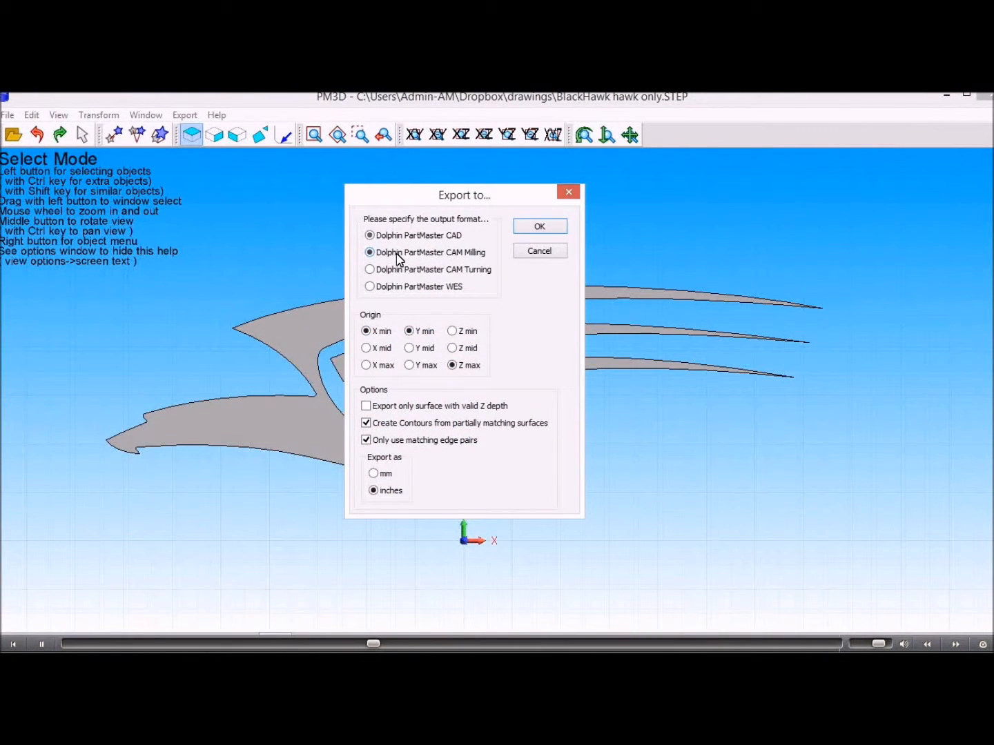
click(369, 252)
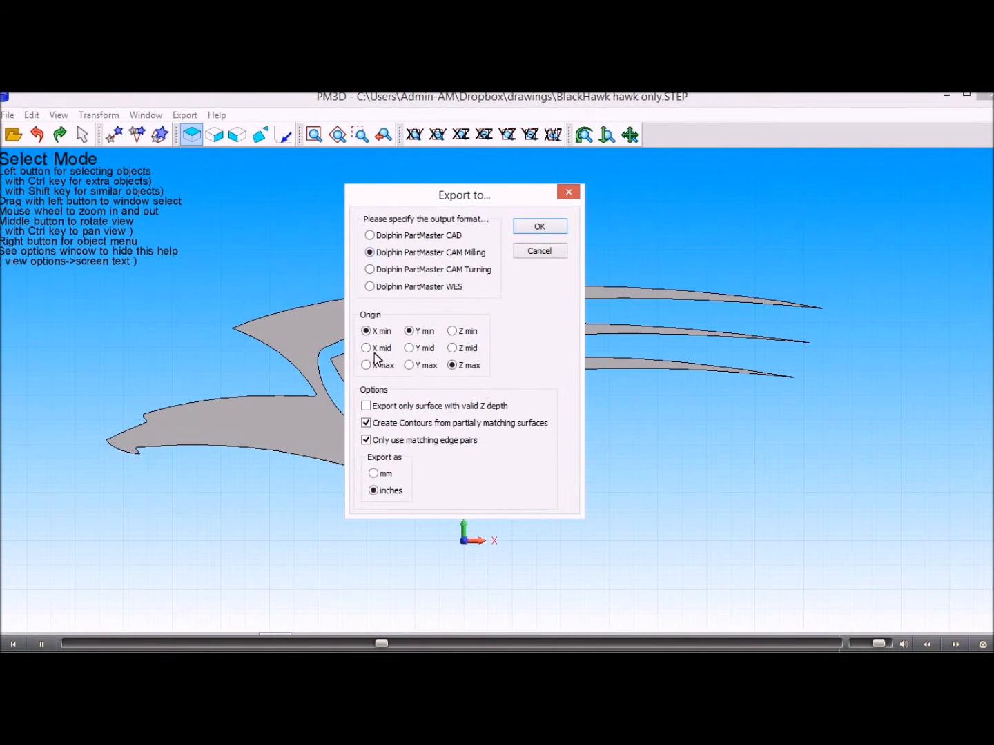
mouse_move(483, 395)
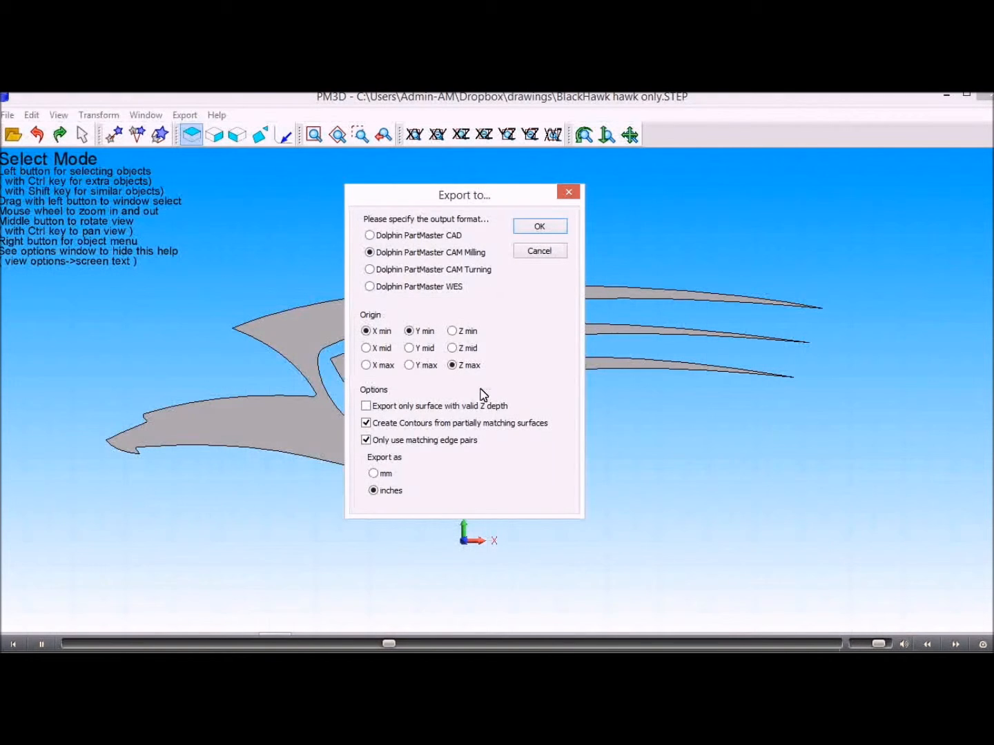
mouse_move(343, 494)
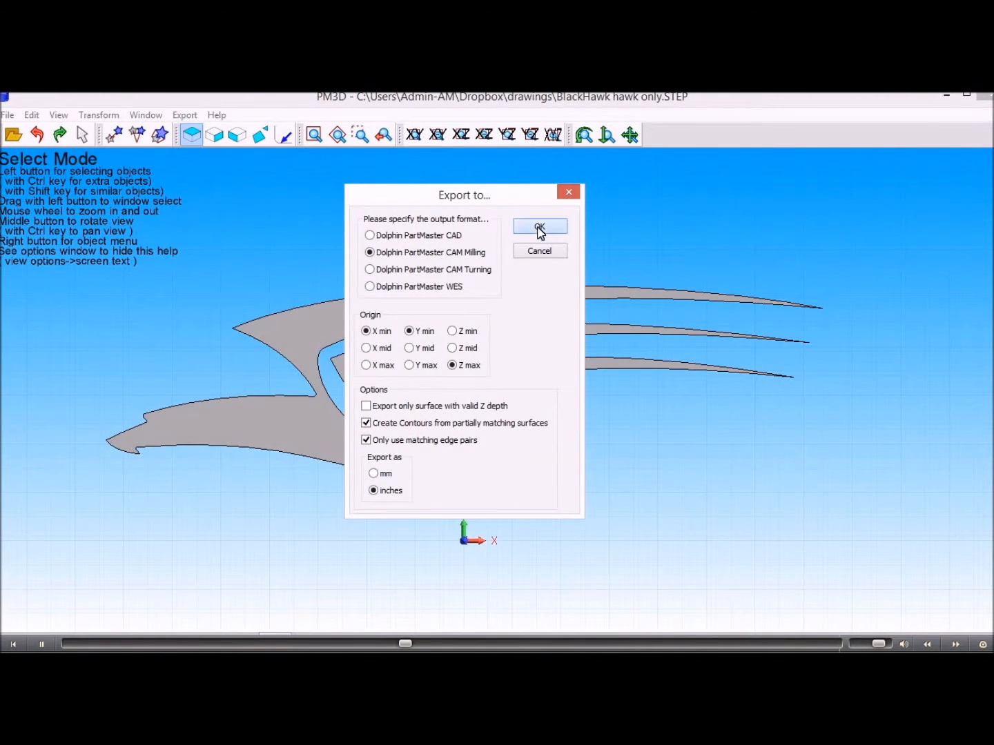
click(540, 228)
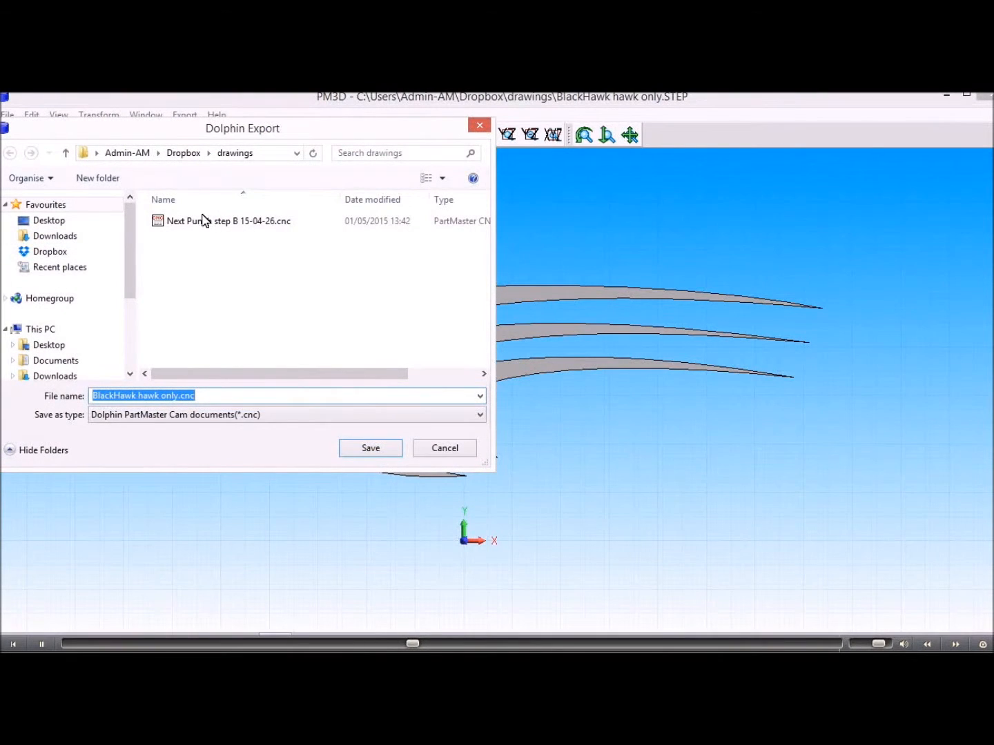
click(369, 448)
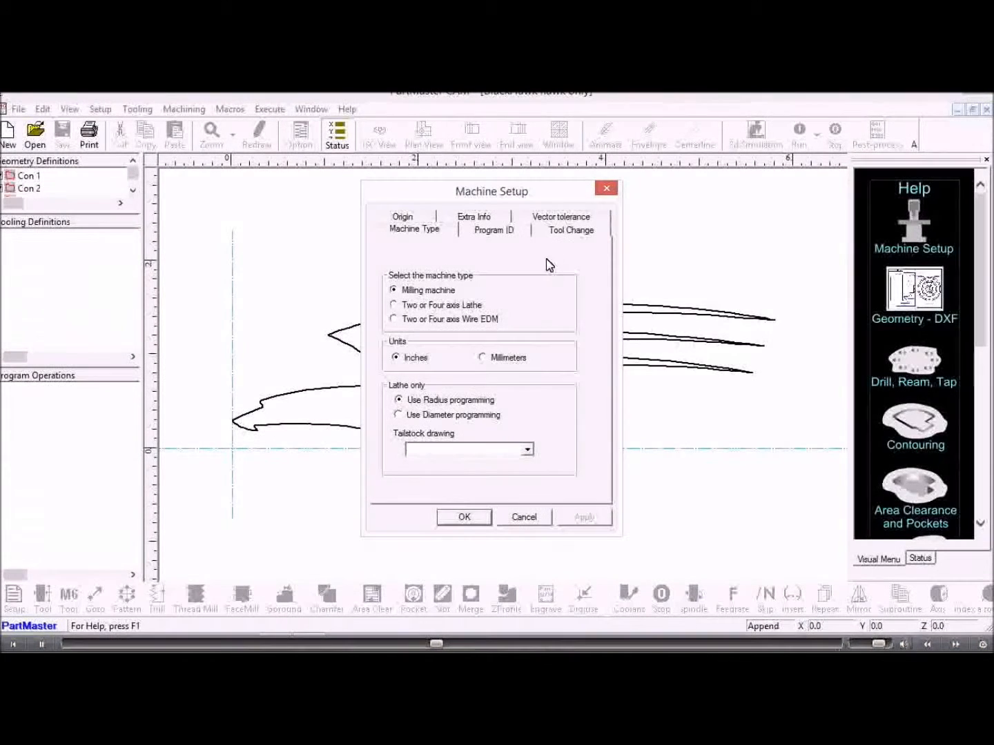
Step: Review the inch milling machine type, tool change and clearance height settings
click(570, 228)
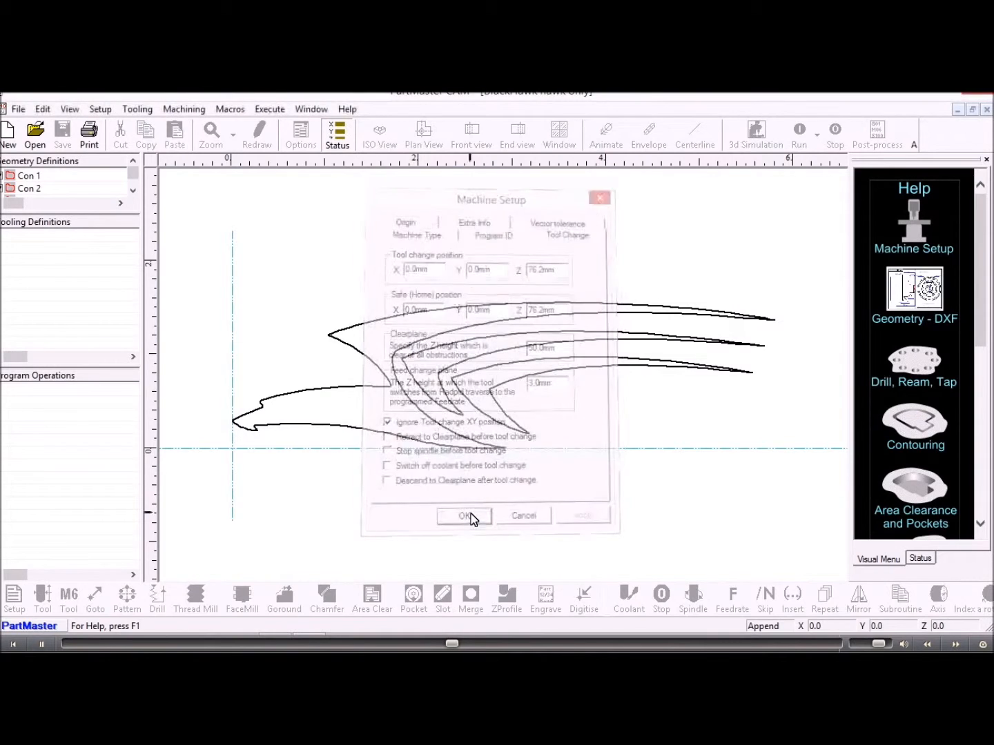
click(414, 228)
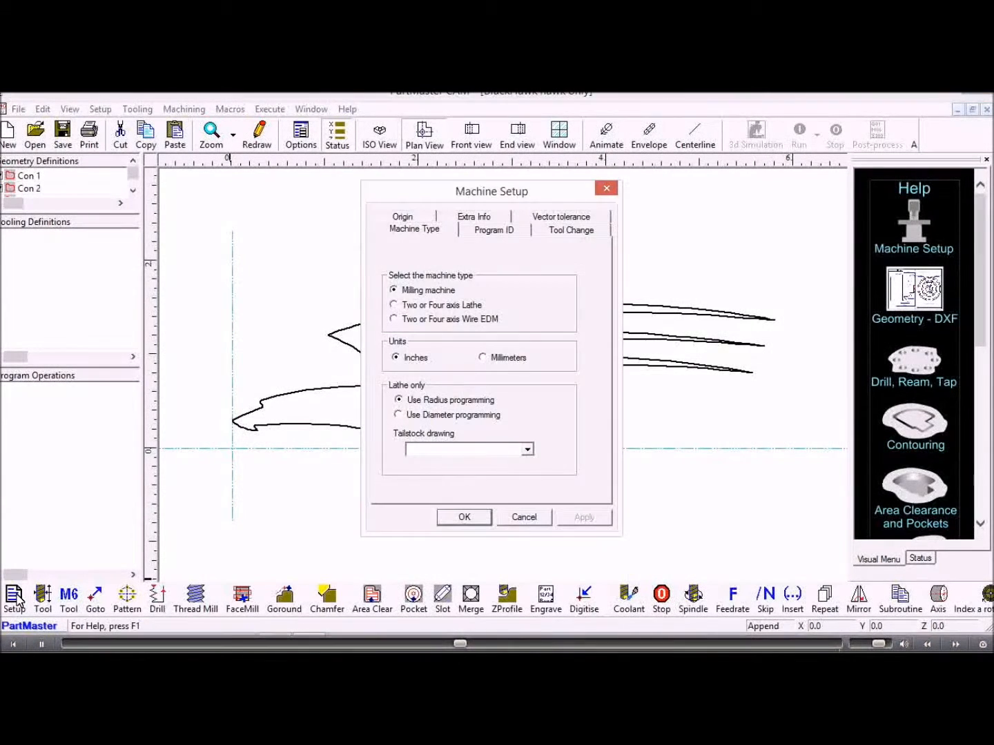
click(569, 230)
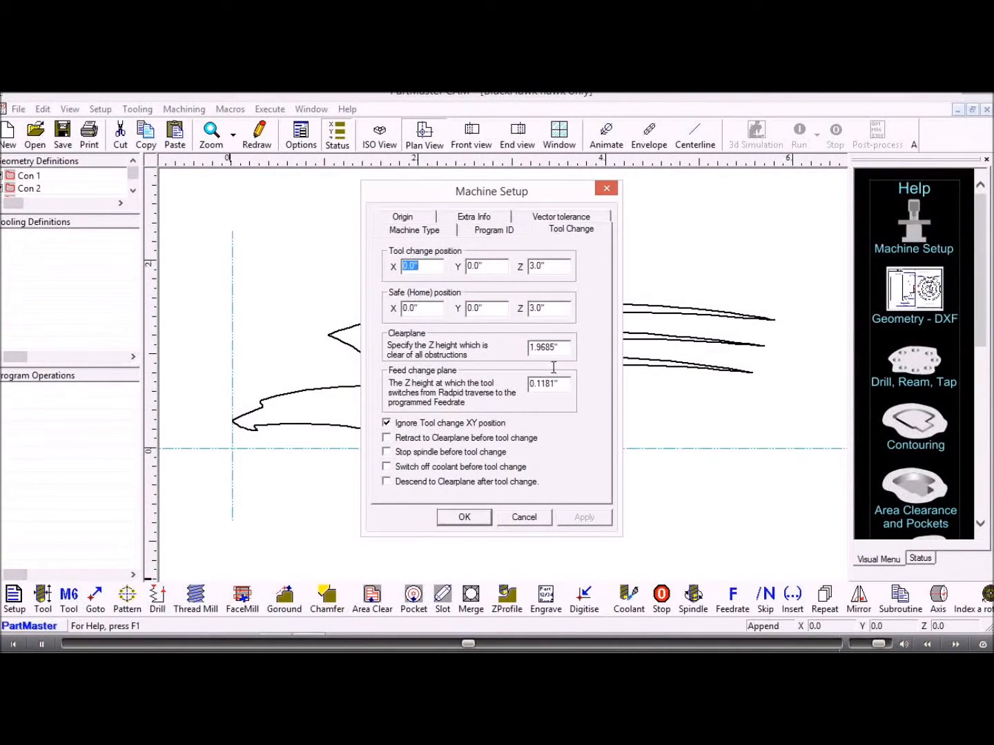
click(463, 517)
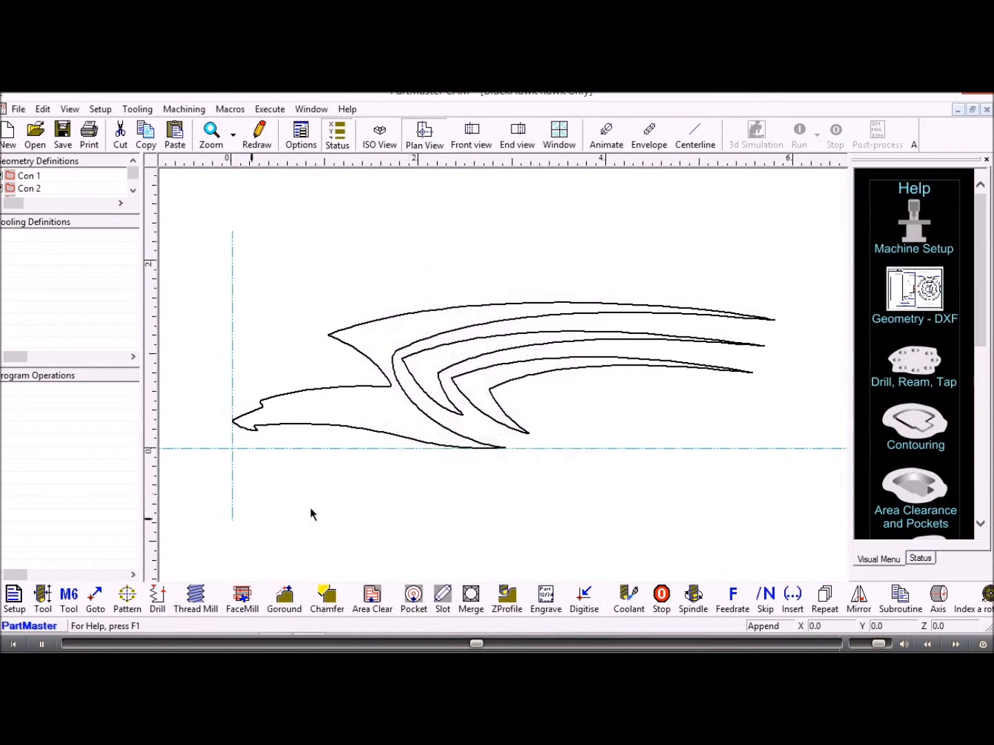
click(42, 598)
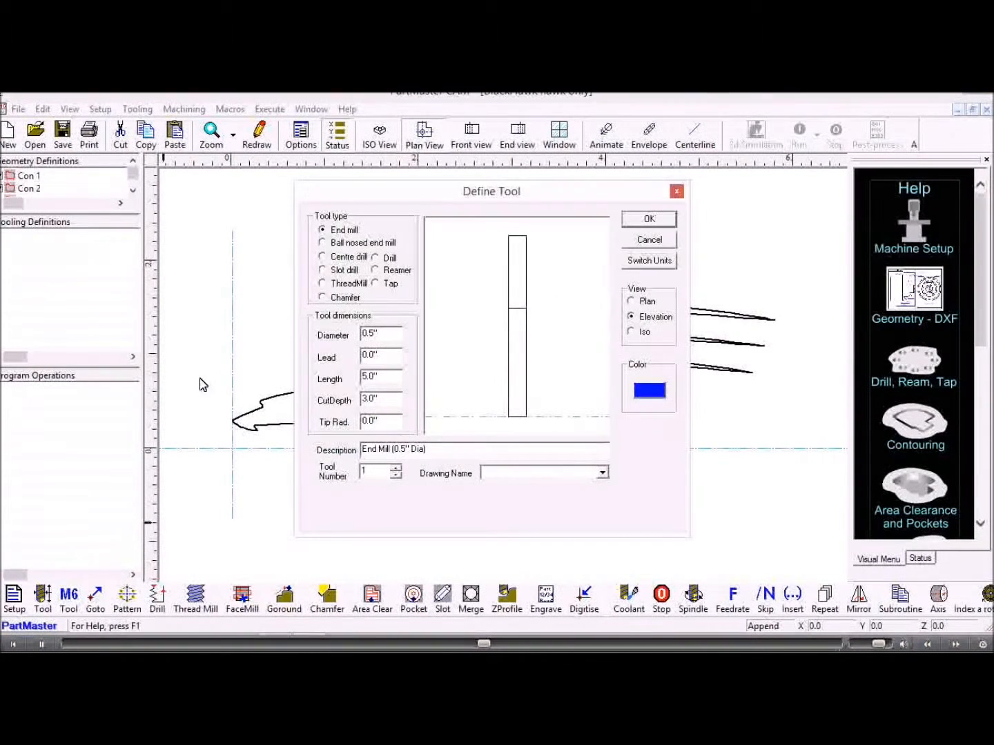
Step: Define tool 1 as a 0.25-inch end mill and add an M6 operation selecting it
triple_click(379, 333)
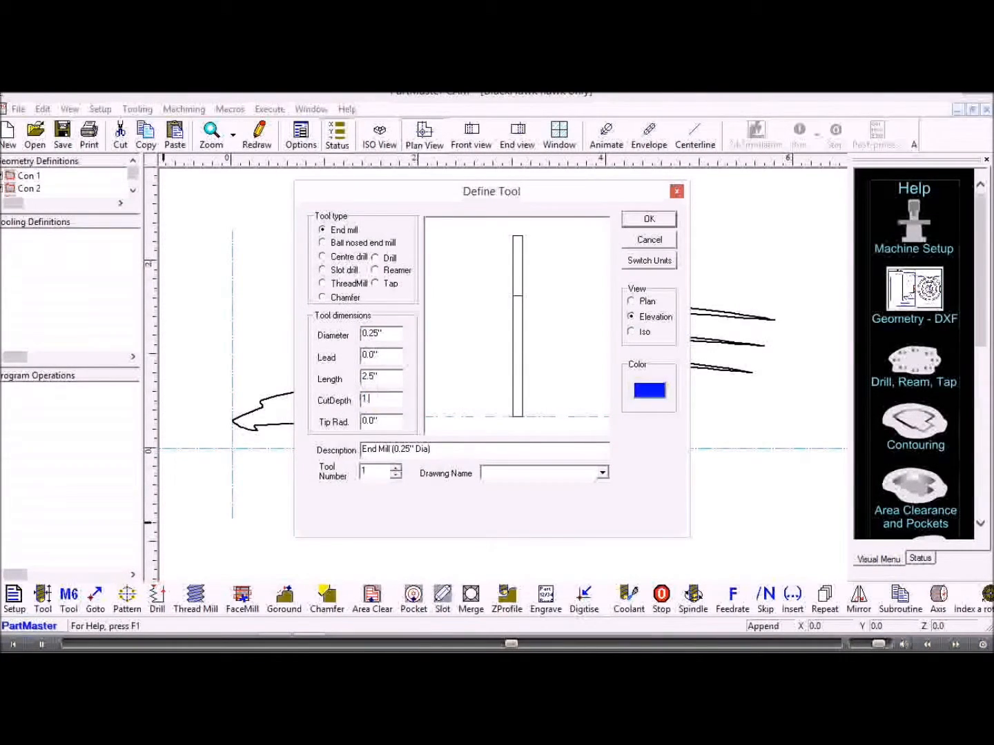
click(647, 219)
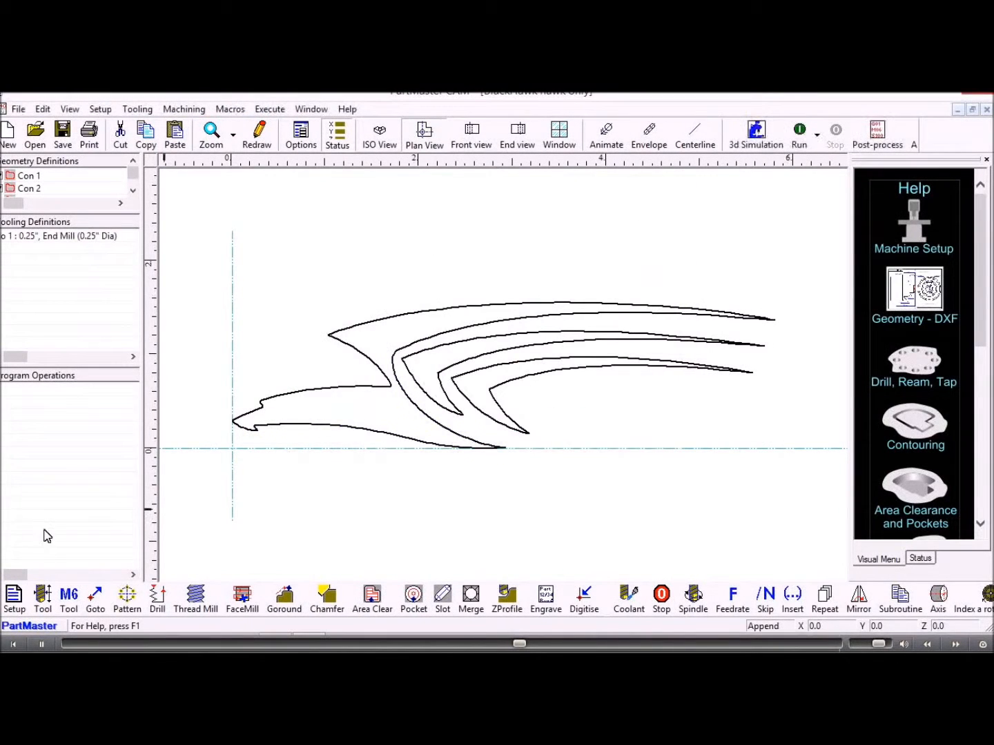
click(42, 598)
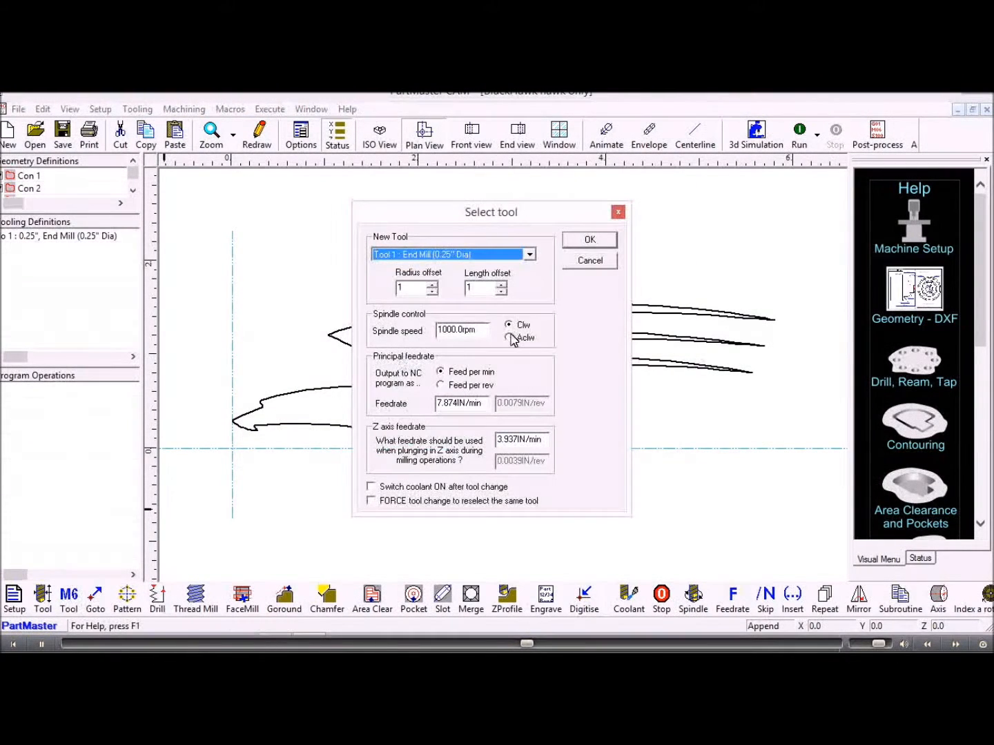
click(589, 240)
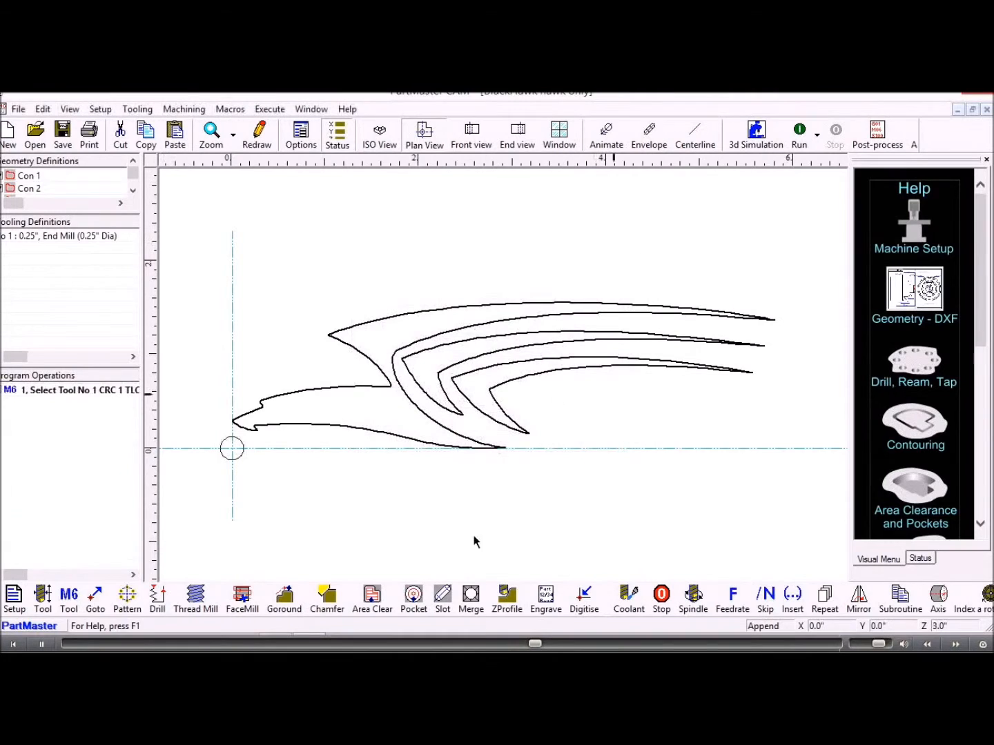
Step: Add a forward Goround on contour Con 3 with no offset, reviewing approach and runoff
click(283, 595)
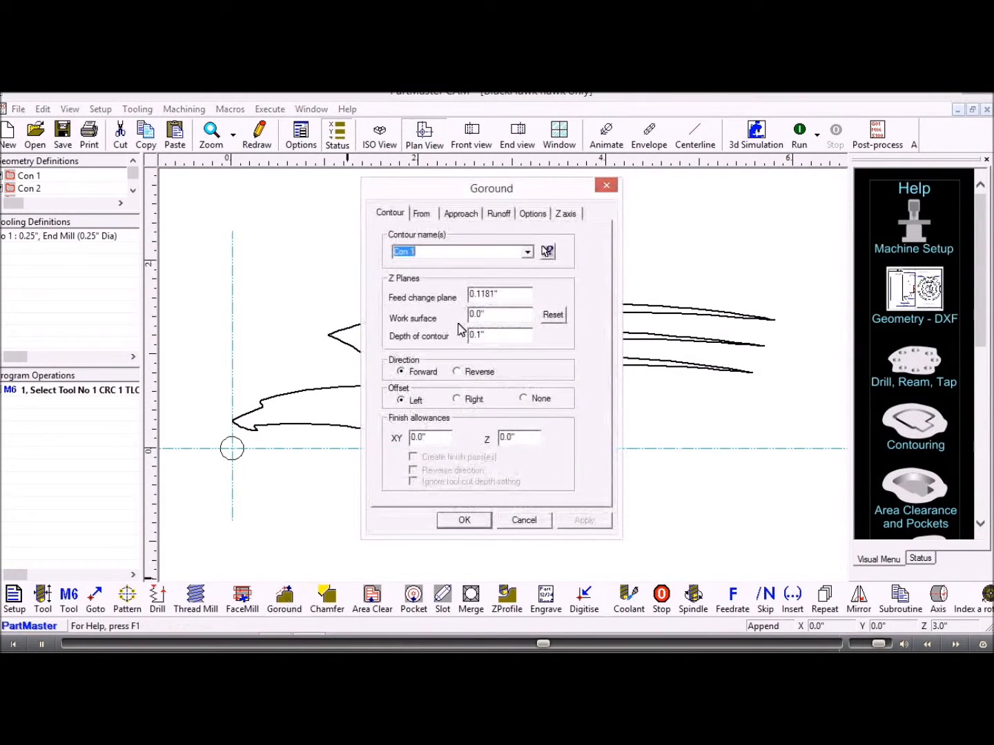
click(463, 519)
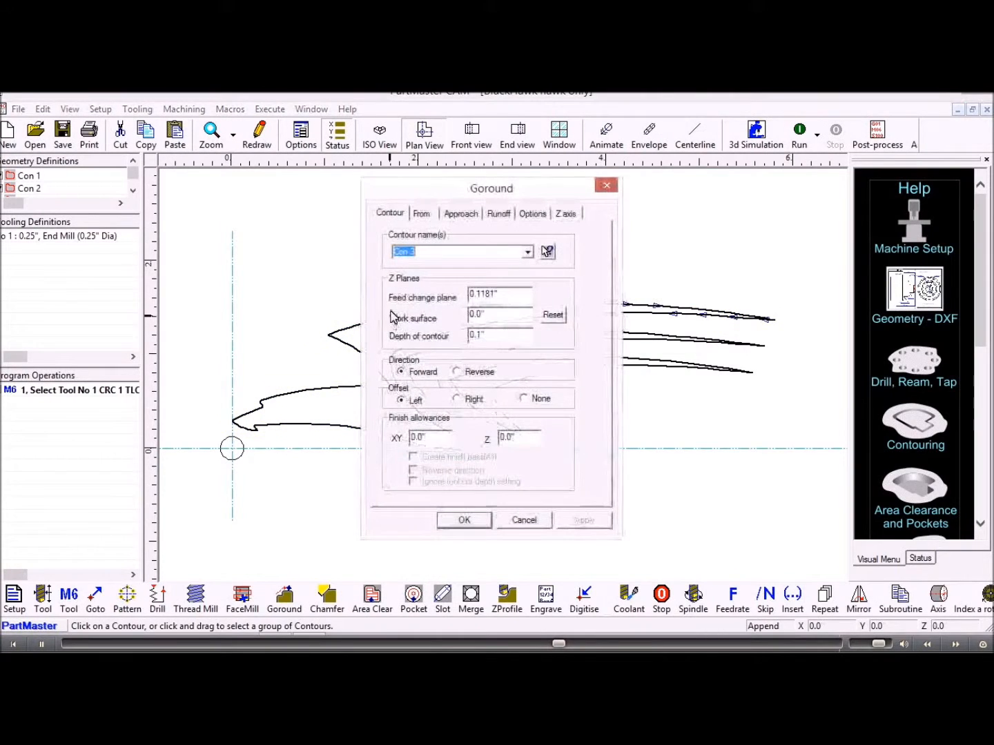
click(460, 213)
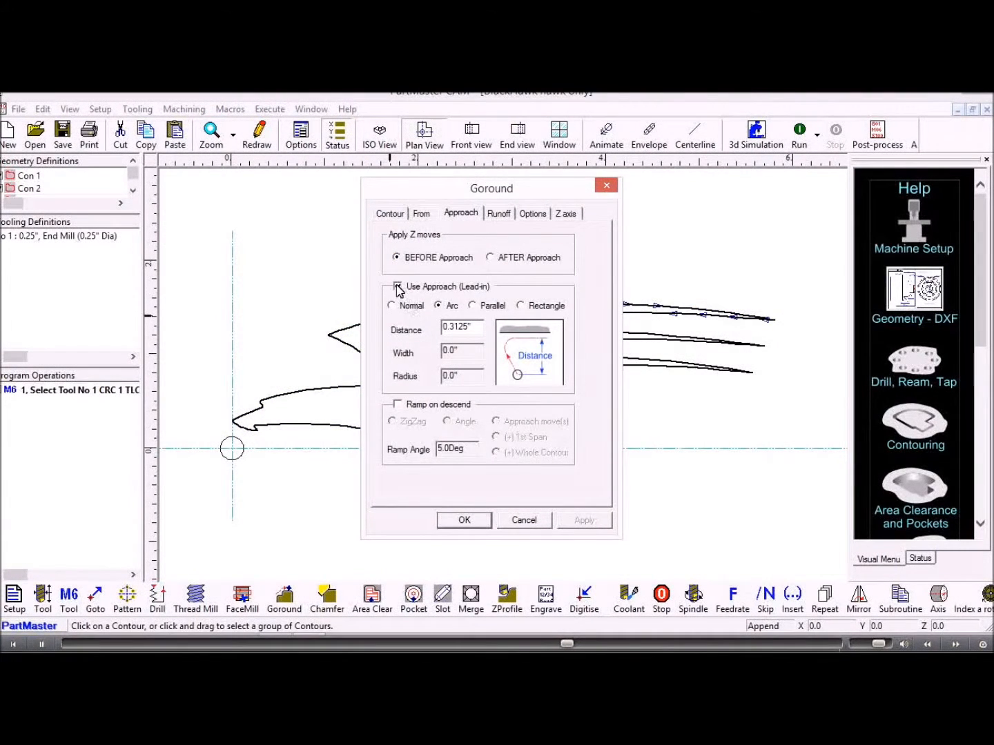
click(498, 213)
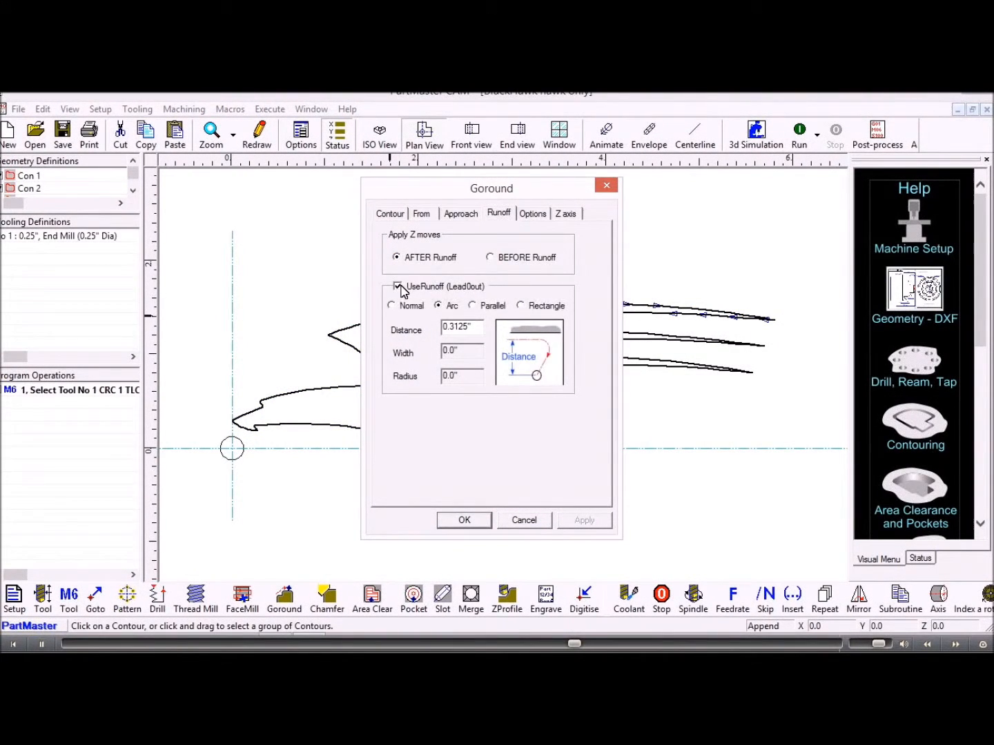
click(389, 214)
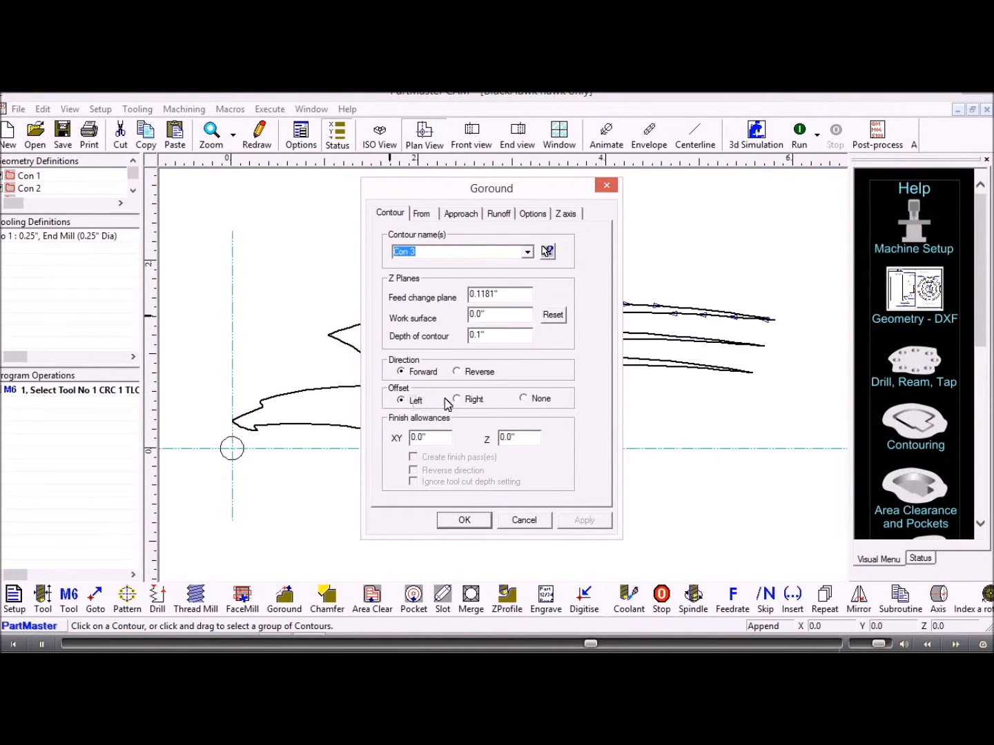
click(524, 399)
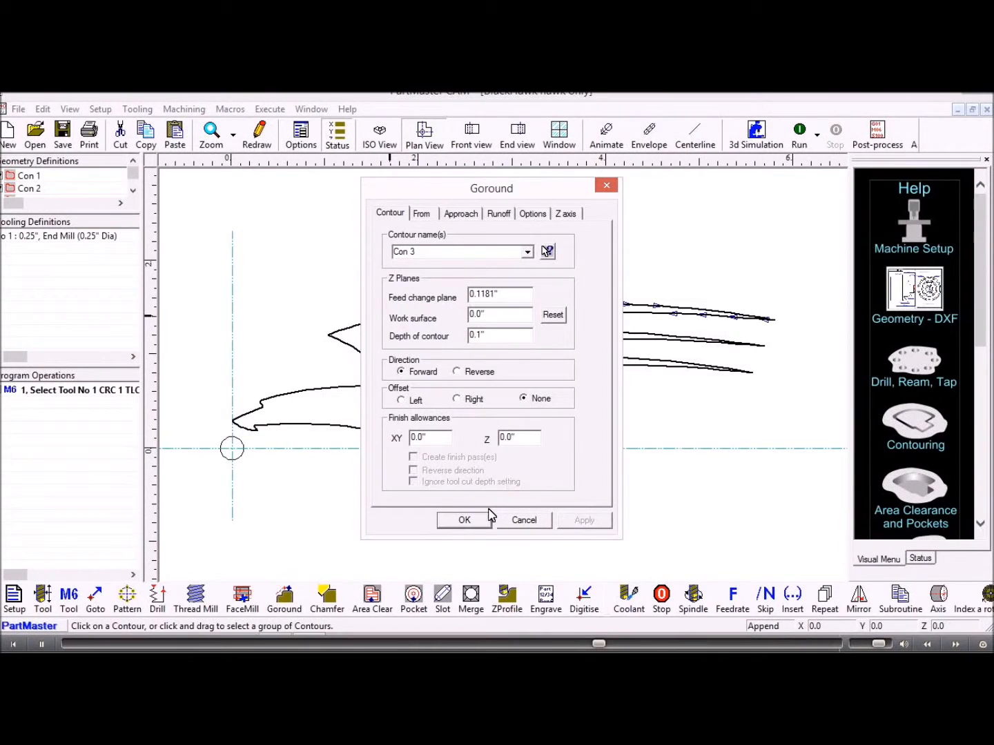
click(464, 520)
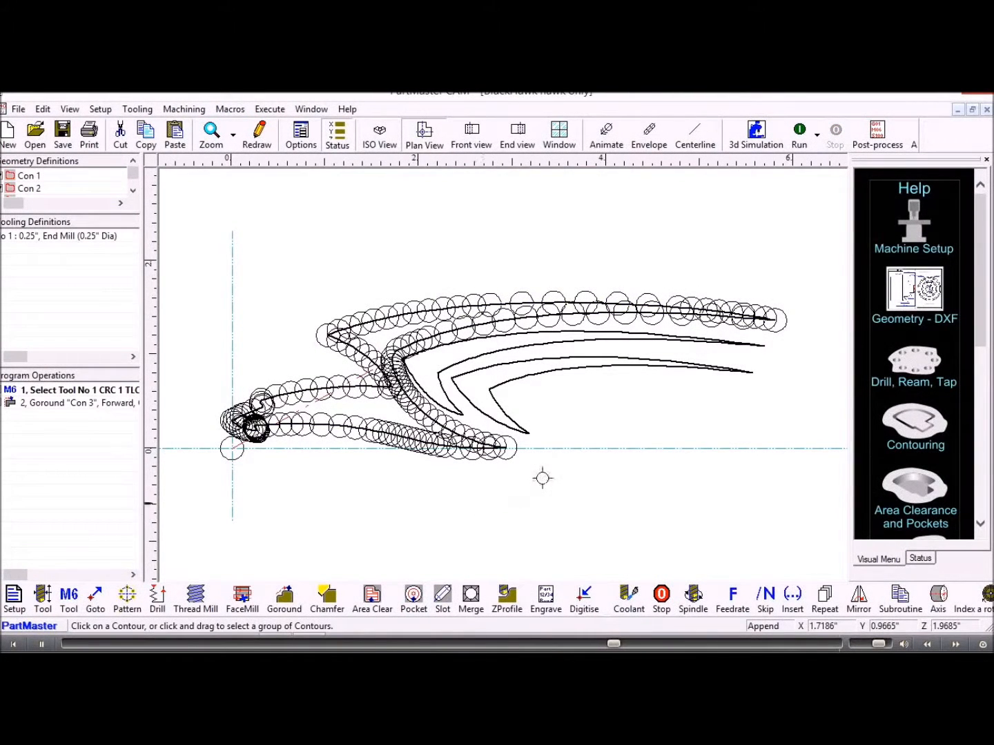
mouse_move(322, 458)
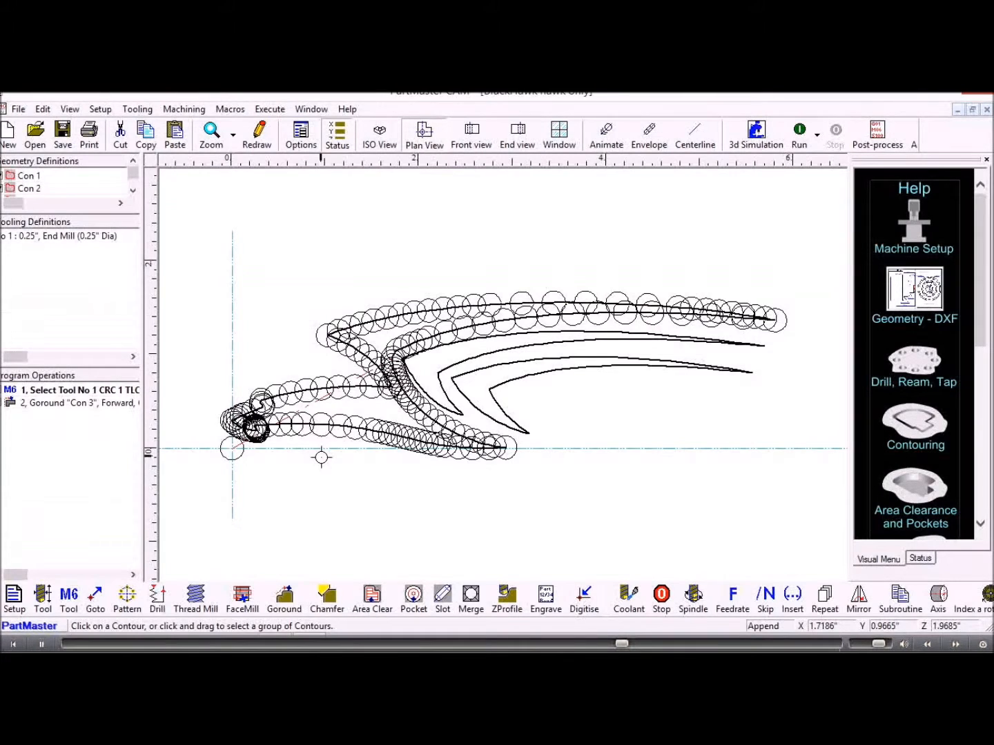
mouse_move(229, 393)
text(.1)
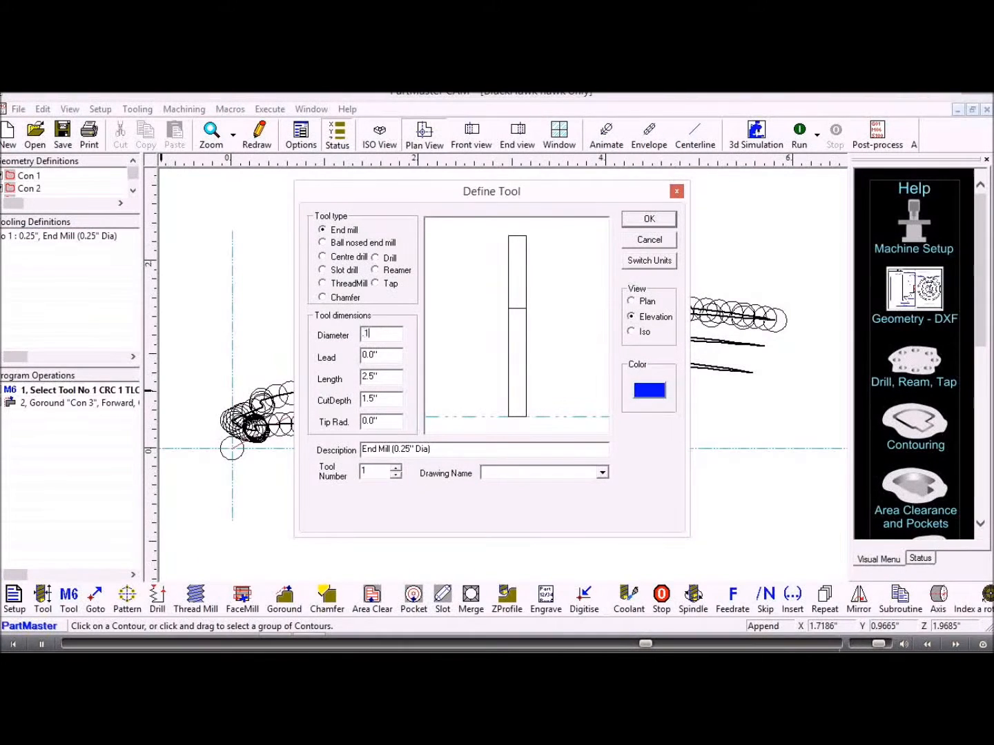
Step: Save tool 1 with a 0.125-inch diameter
click(648, 219)
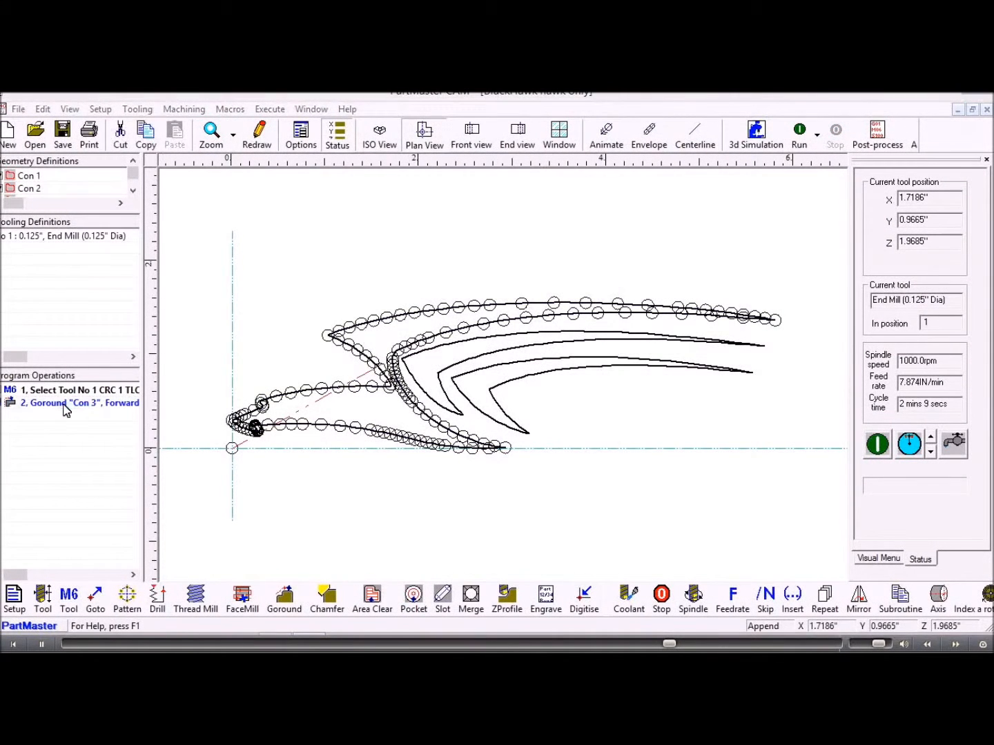
Step: Enable 'Machine all contours with the same group number' on the Goround operation
double_click(66, 403)
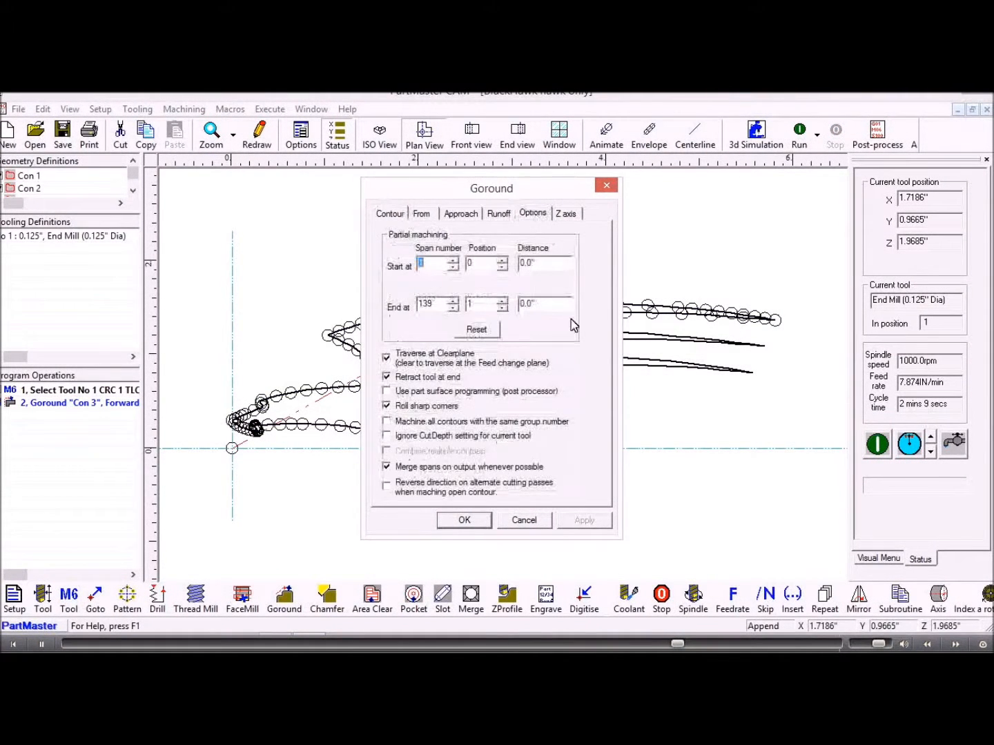
click(386, 422)
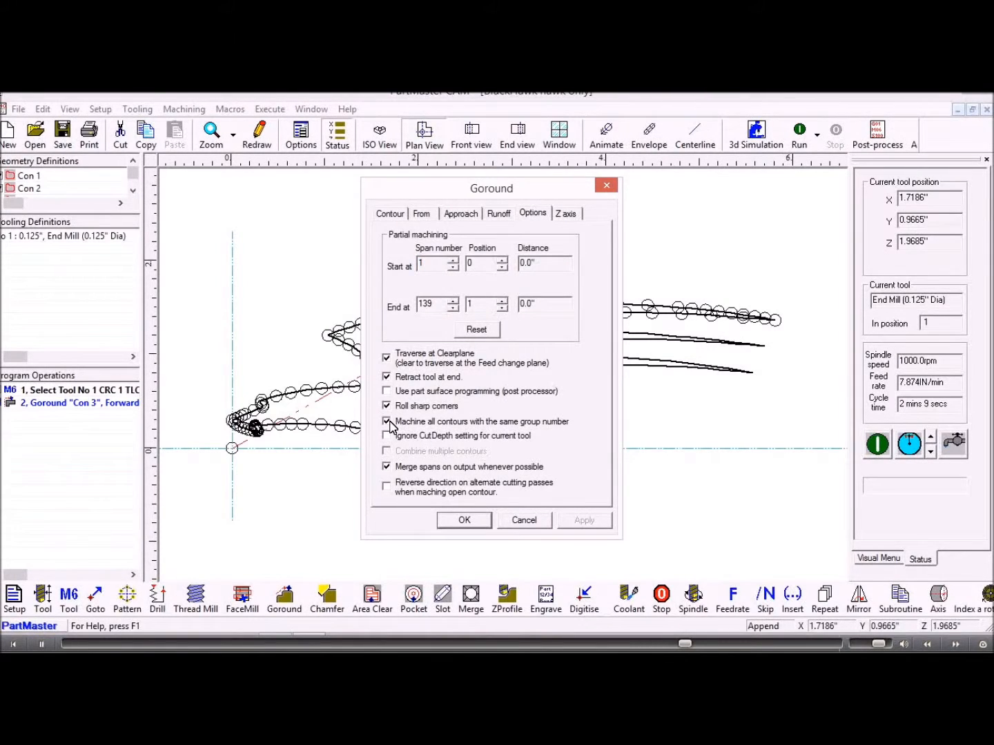
click(463, 519)
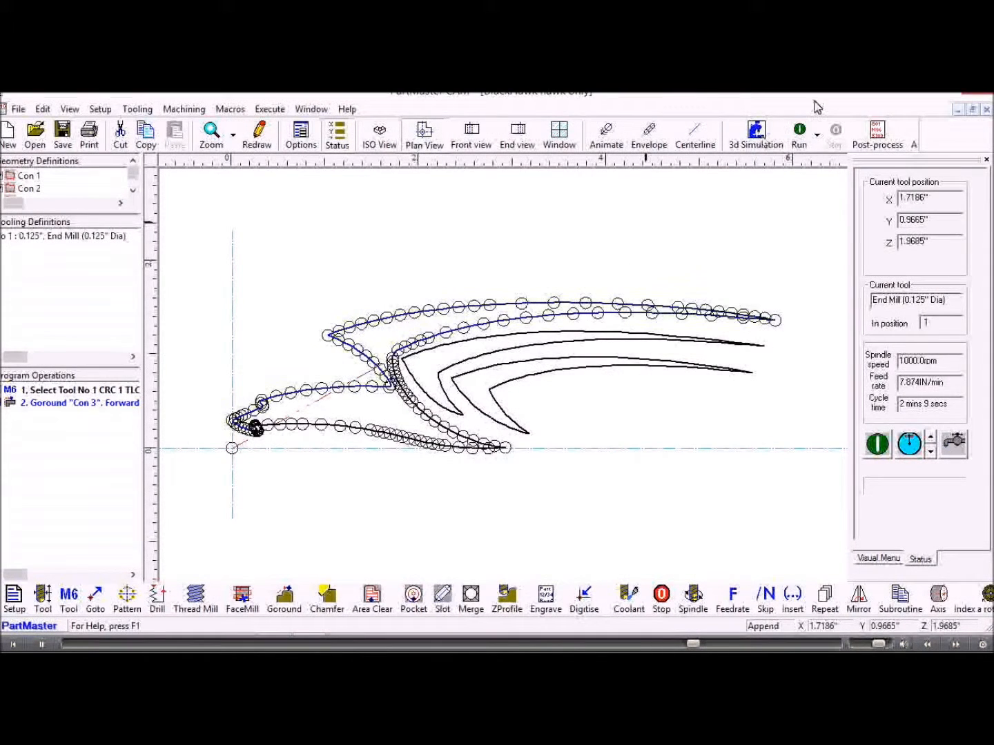
click(798, 129)
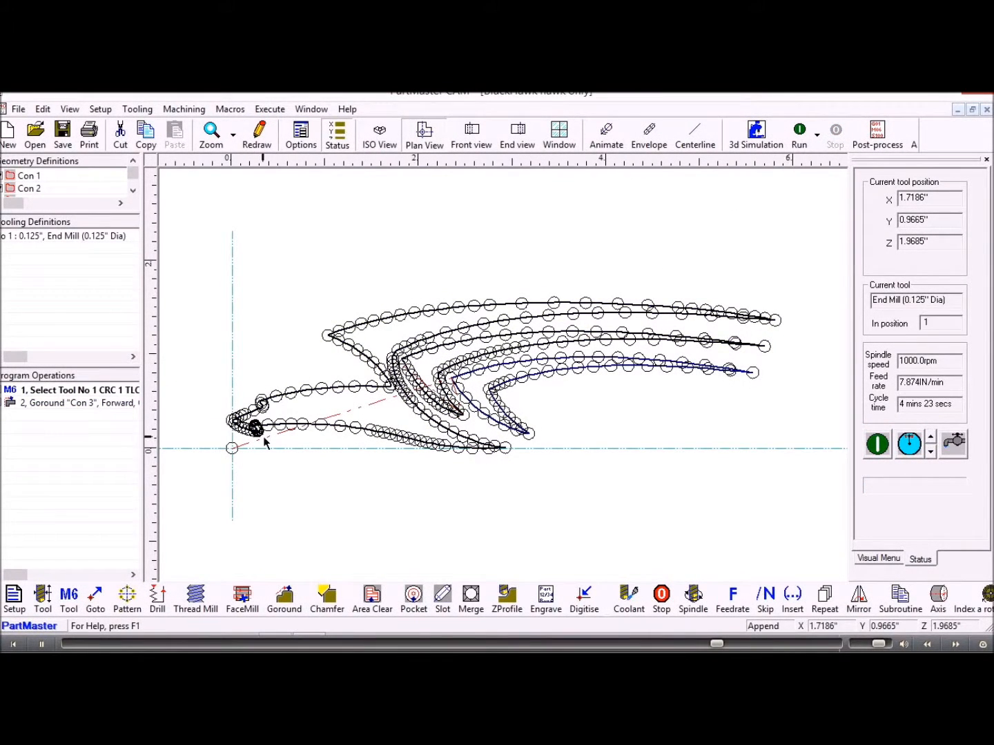
click(76, 402)
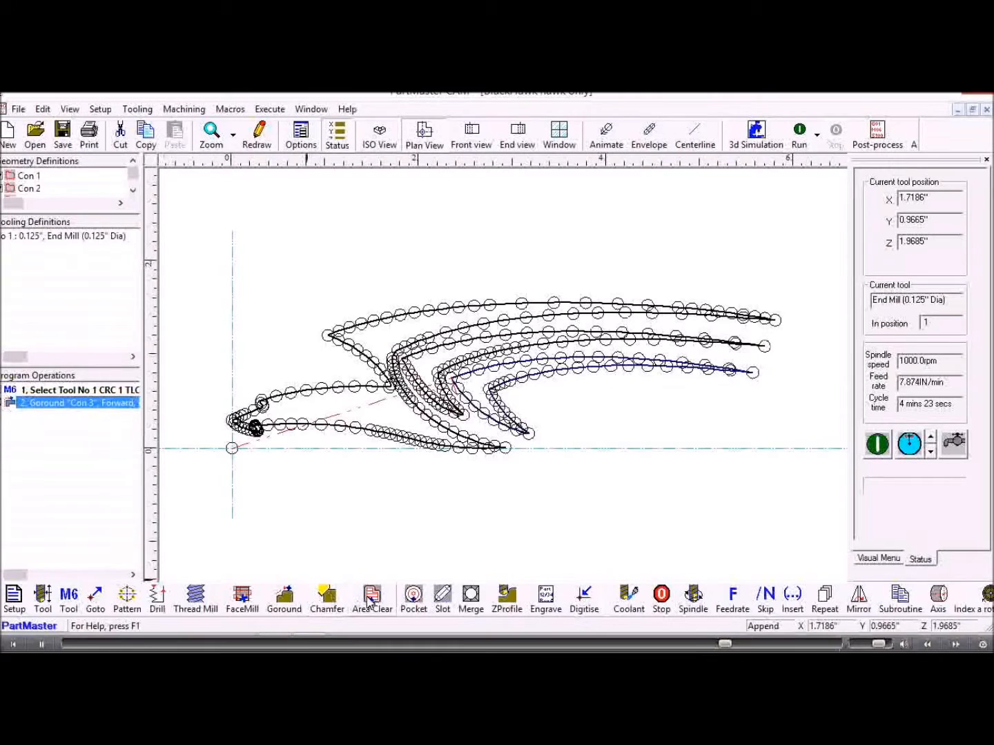
Step: Add an Area Clear operation bounded by the Con 3 hawk outline at 0.1 inch depth
click(371, 599)
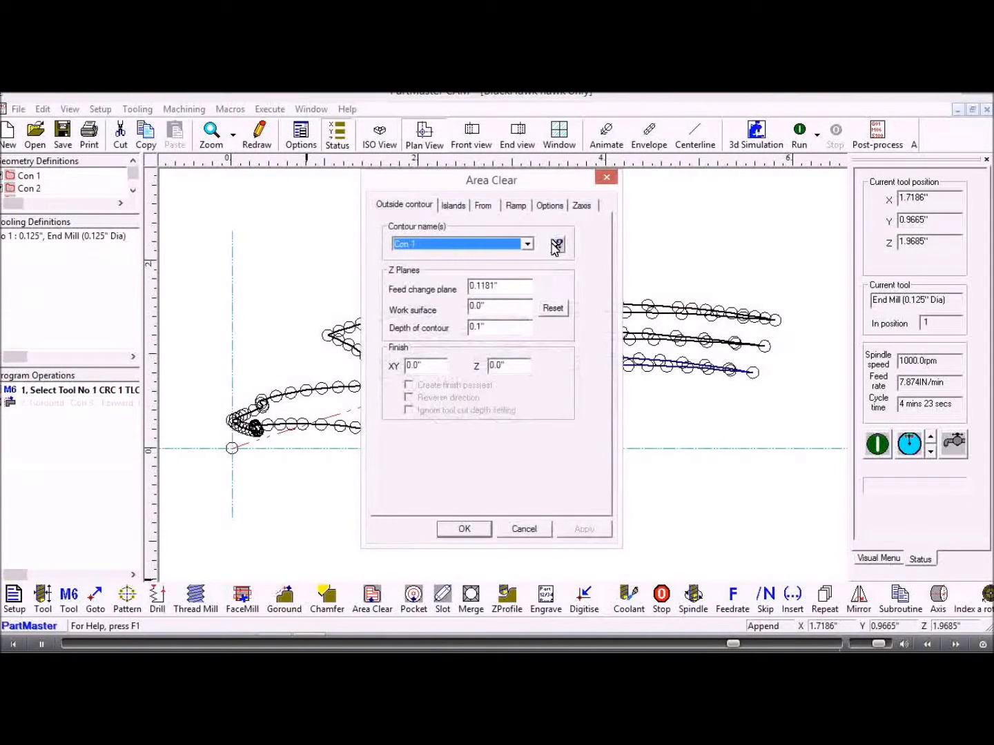
click(556, 243)
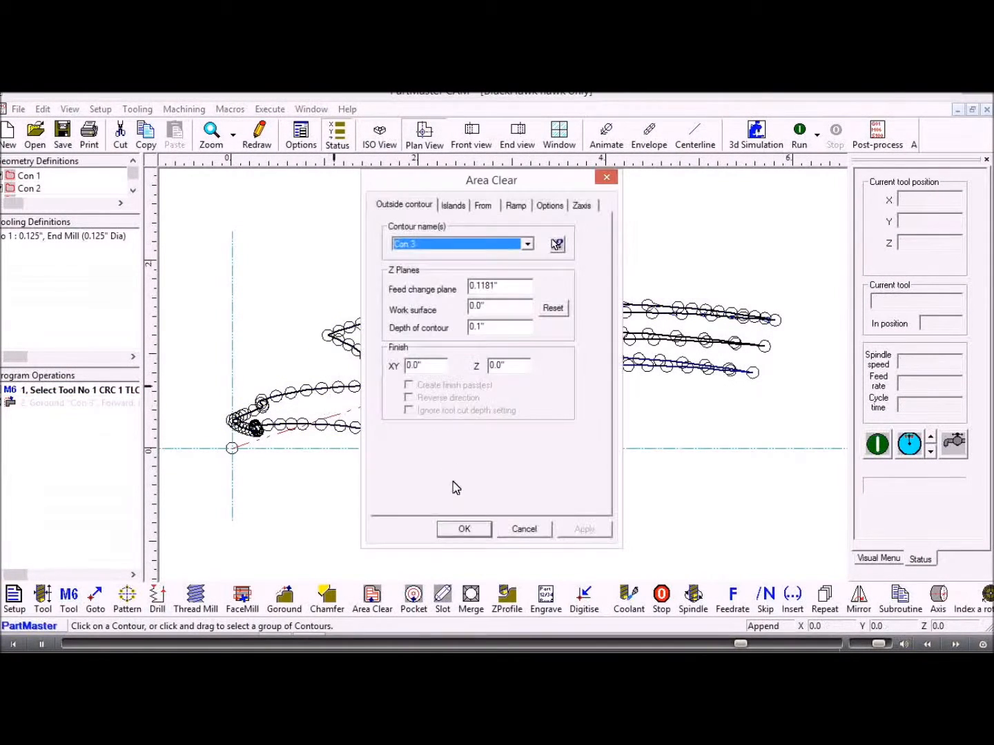
click(463, 528)
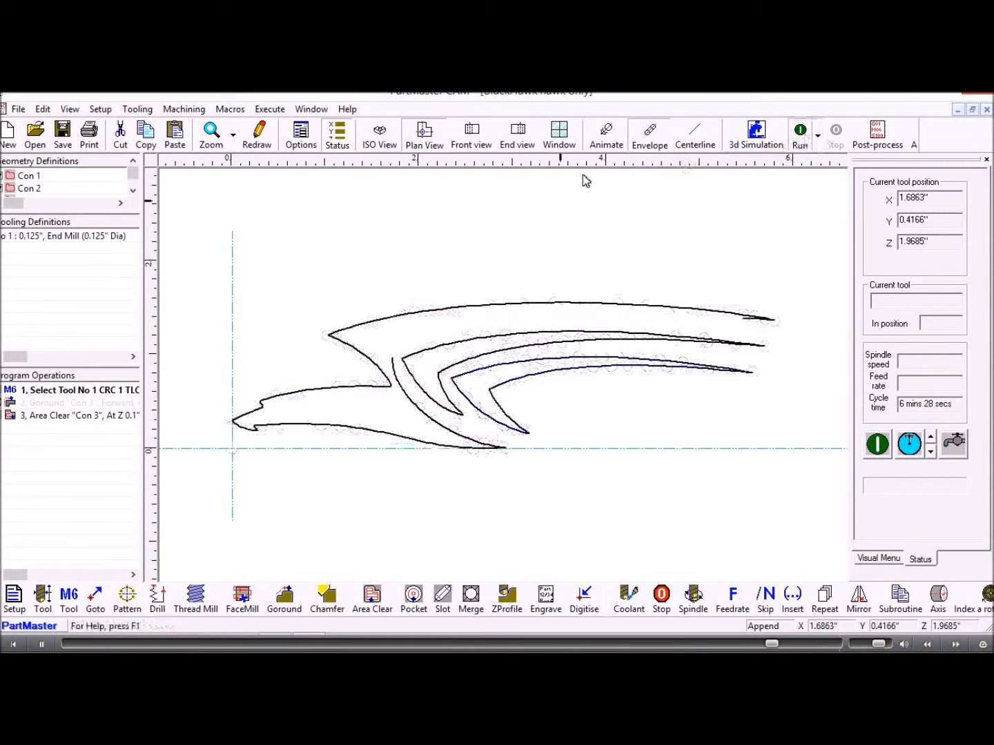
Step: Play the machining simulation to watch the Area Clear cuts fill in blue
click(800, 131)
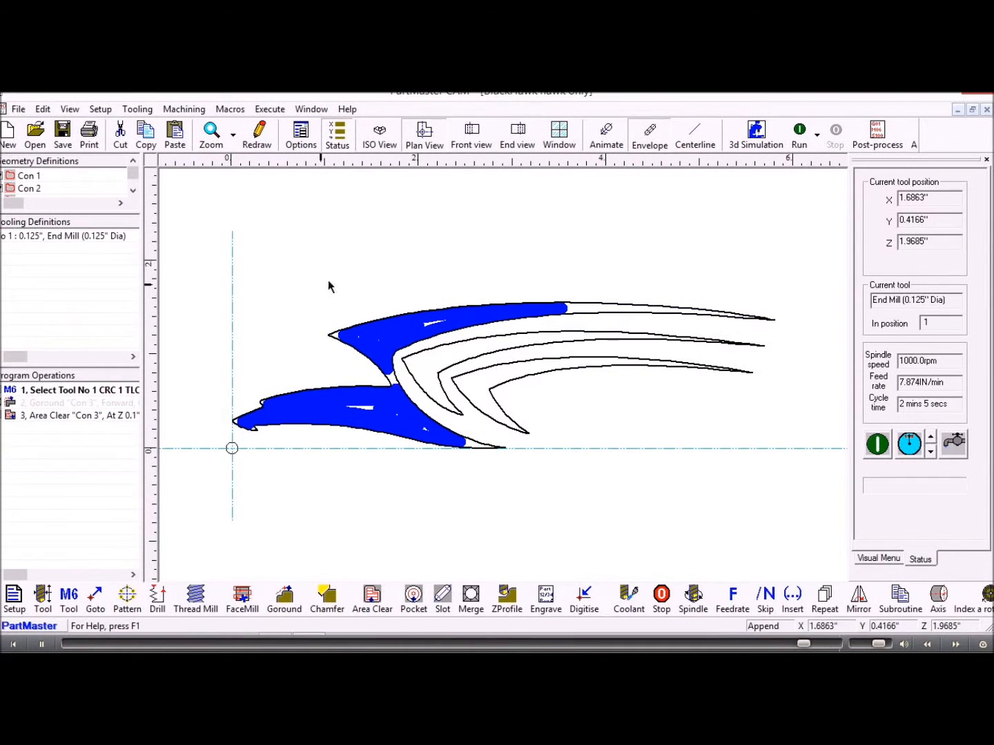
mouse_move(798, 135)
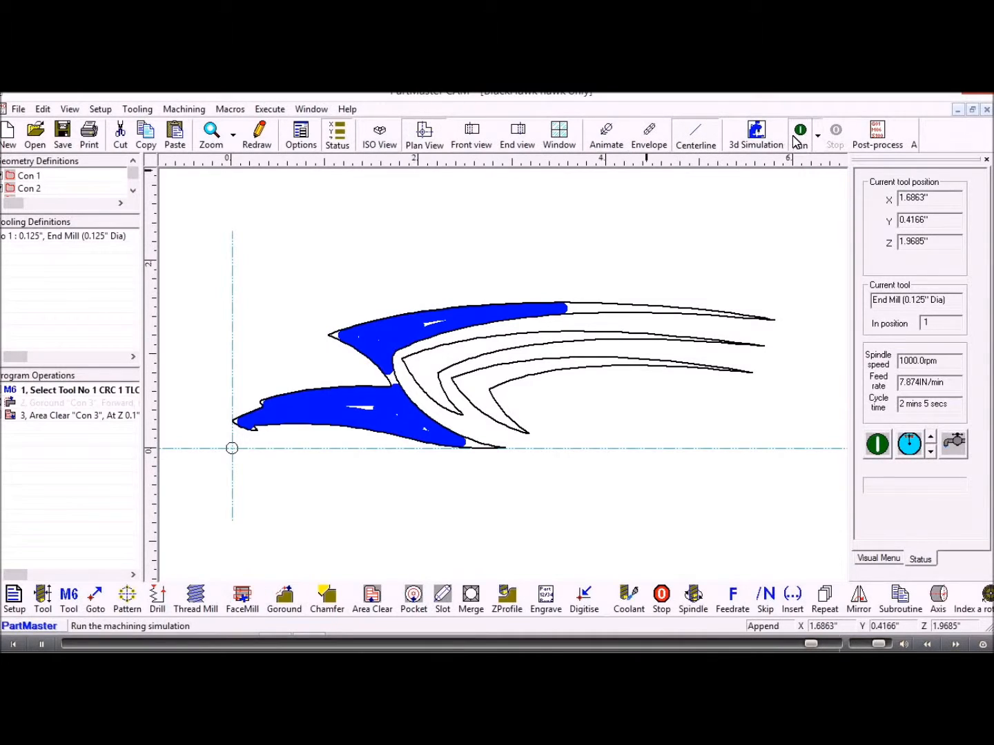